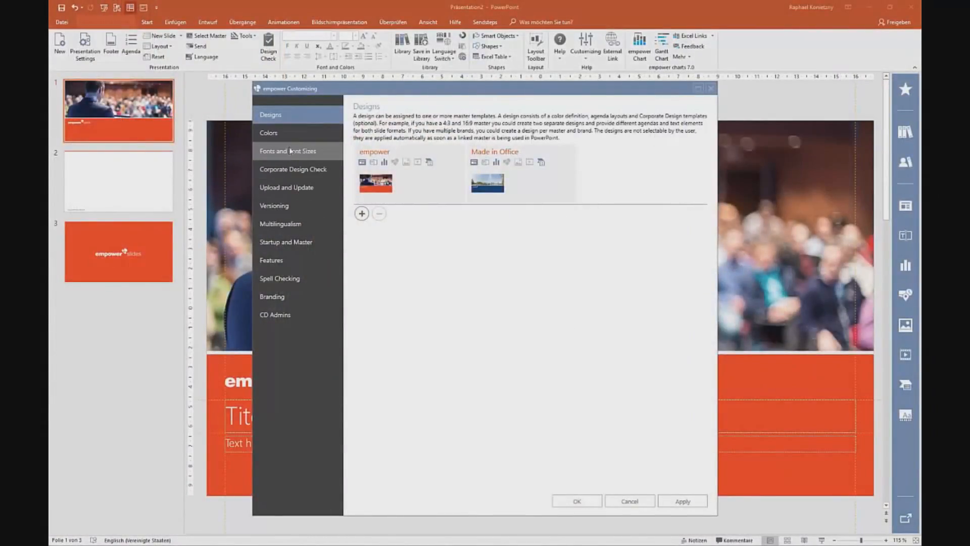
mouse_move(299, 122)
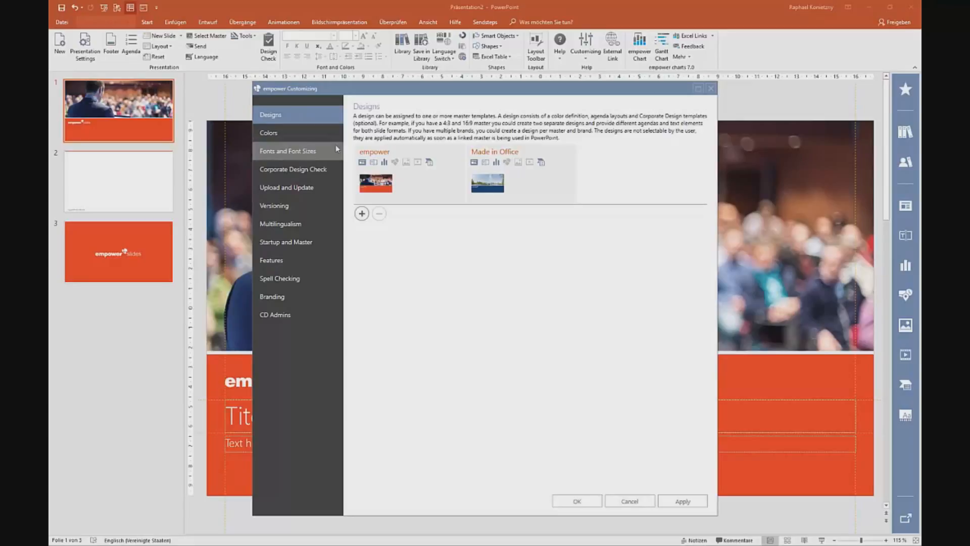
mouse_move(375, 162)
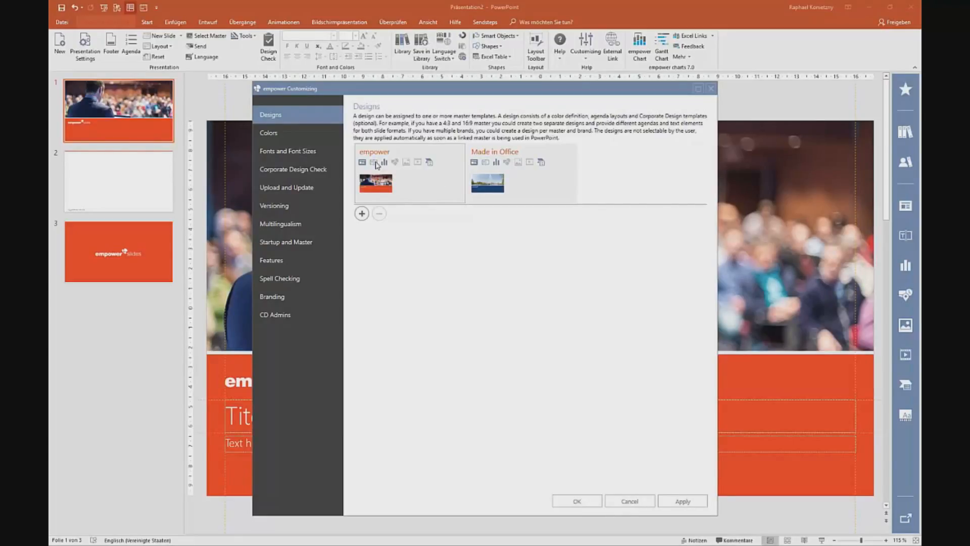
mouse_move(362, 213)
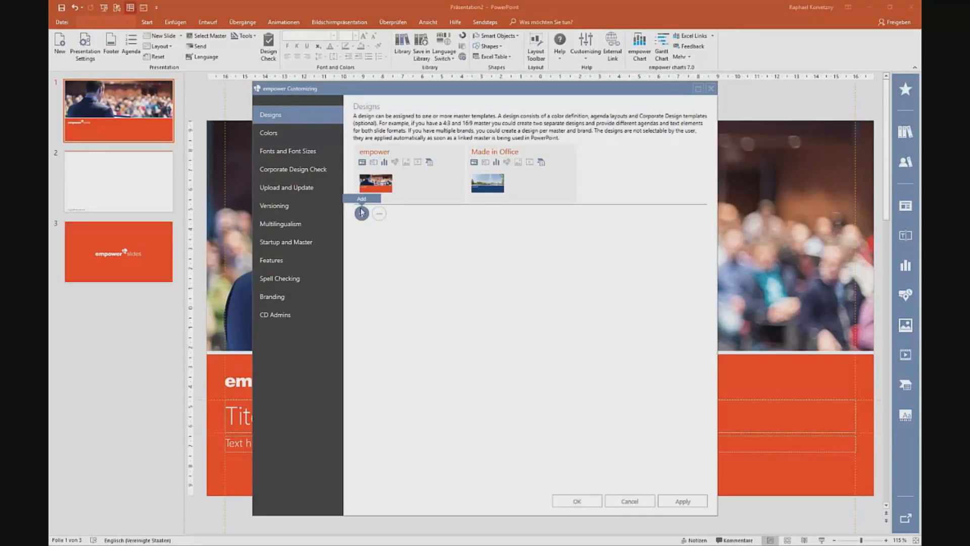
mouse_move(311, 160)
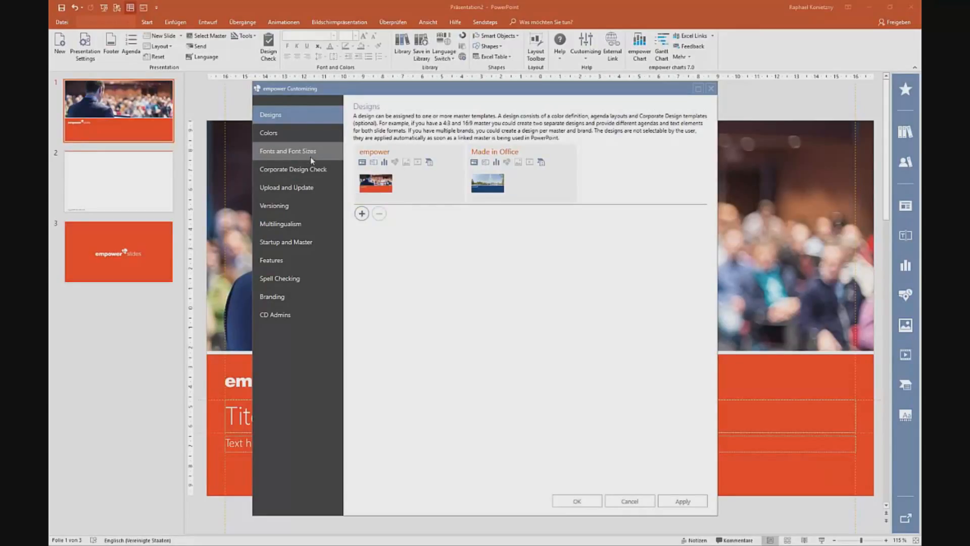
Add a black New Color to Status Color and move white into that group.
left_click(268, 132)
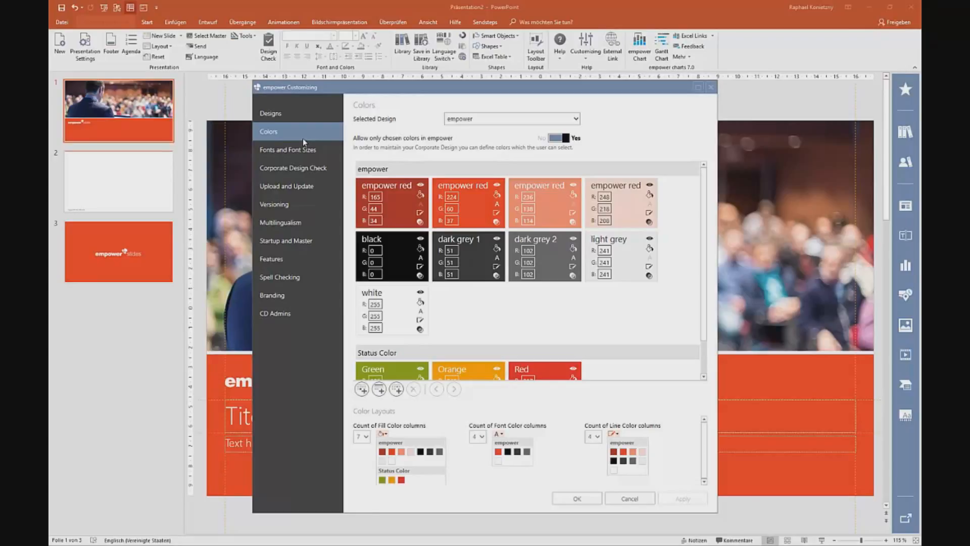
mouse_move(401, 230)
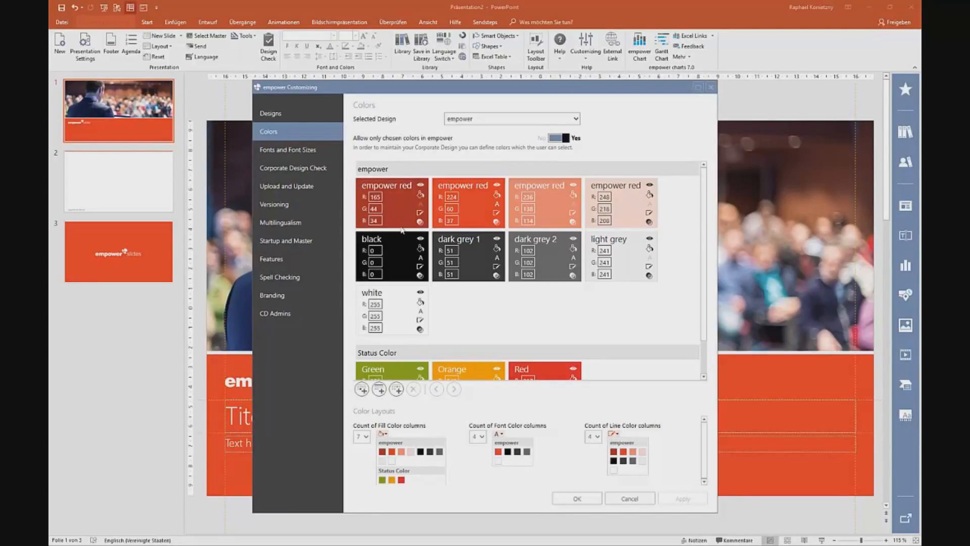
mouse_move(431, 190)
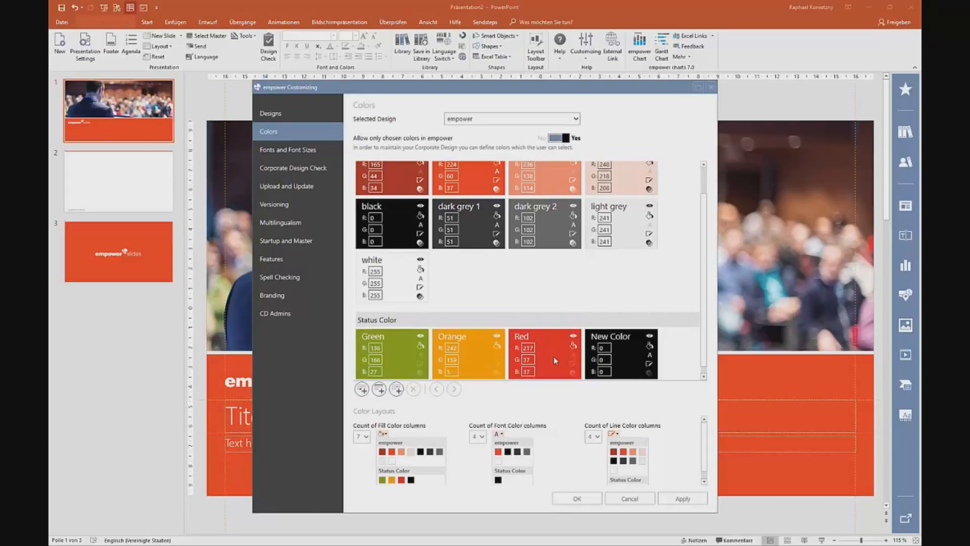
mouse_move(655, 356)
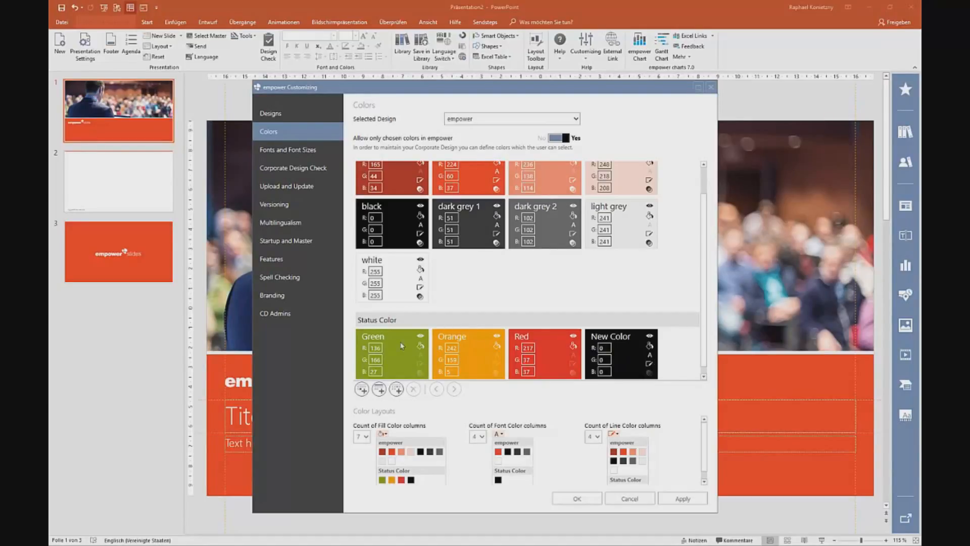
mouse_move(407, 323)
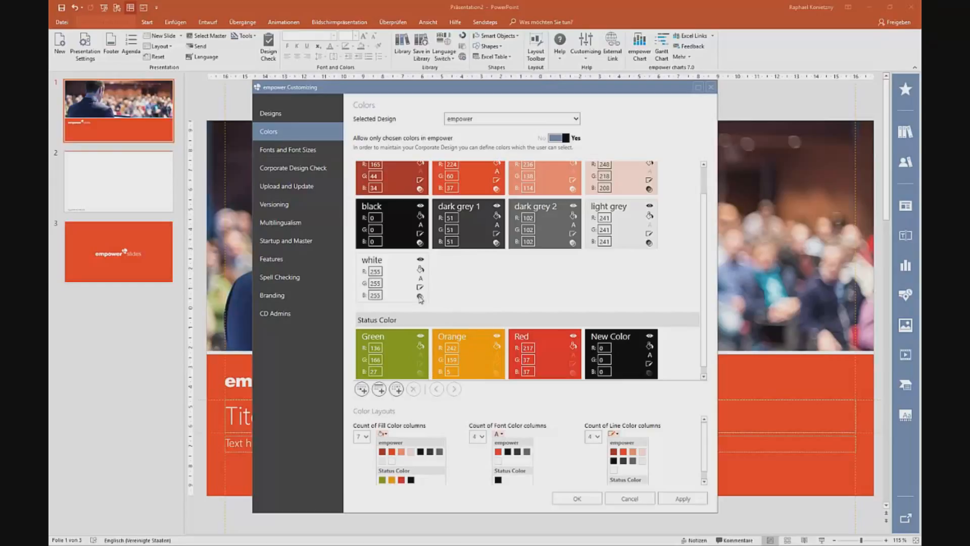
left_click(454, 389)
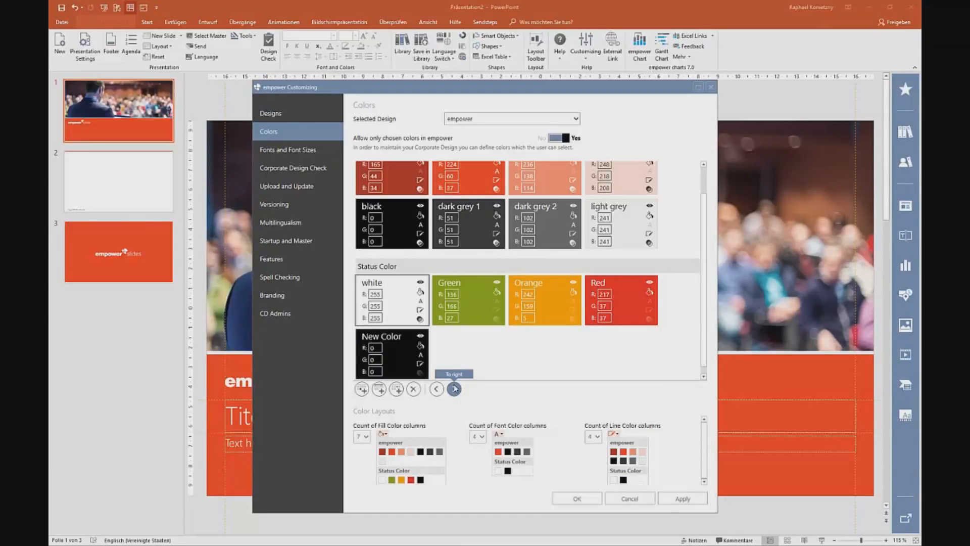
mouse_move(460, 400)
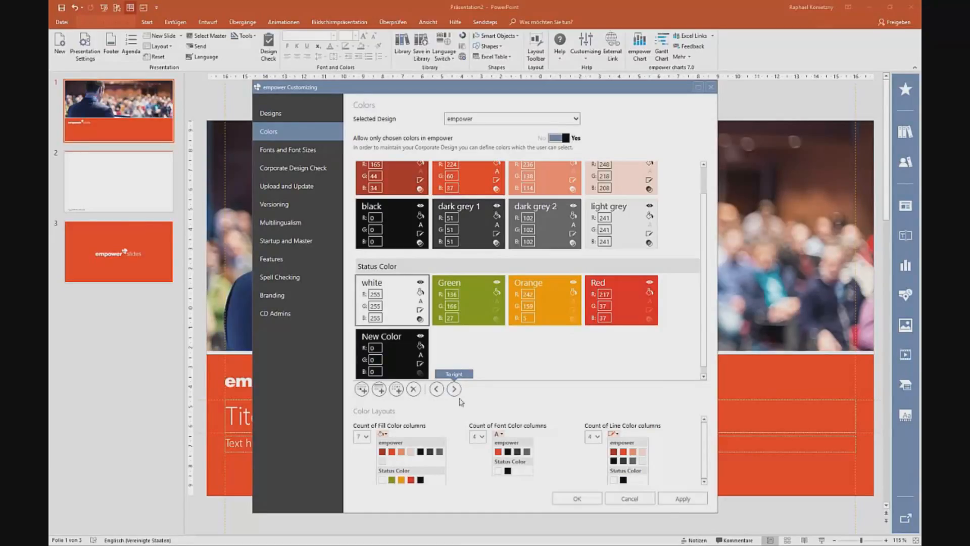
mouse_move(402, 493)
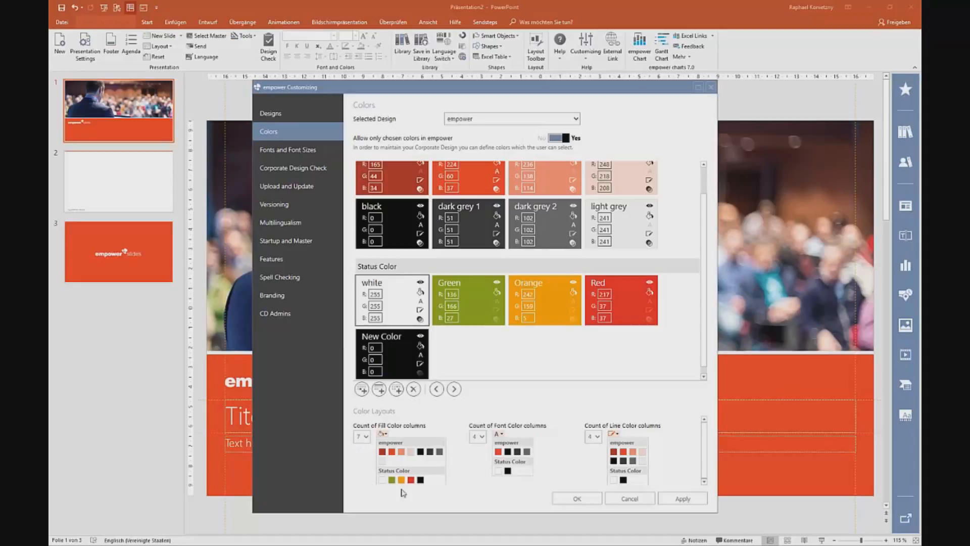
mouse_move(413, 466)
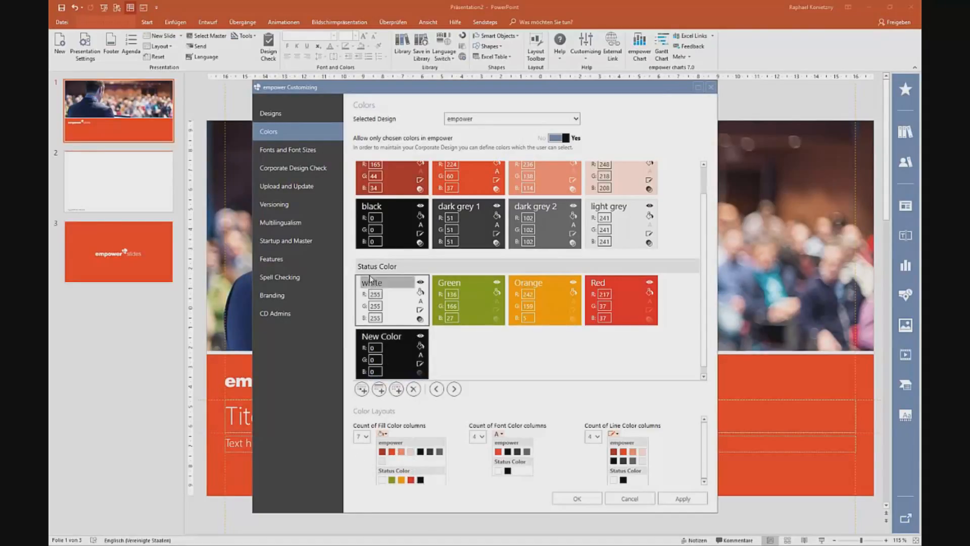
mouse_move(293, 167)
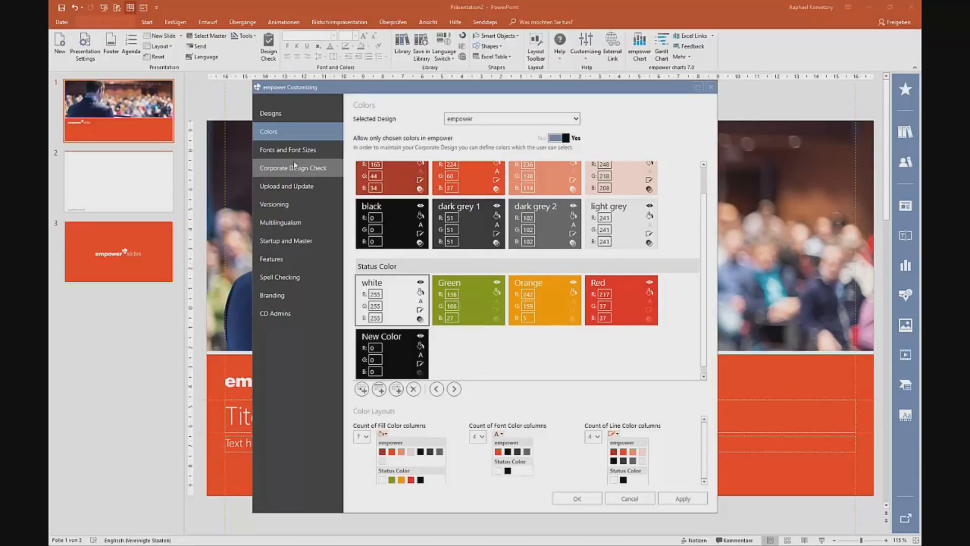
Add ALGERIAN from System Fonts to the allowed empower fonts and enter size 20.
left_click(287, 149)
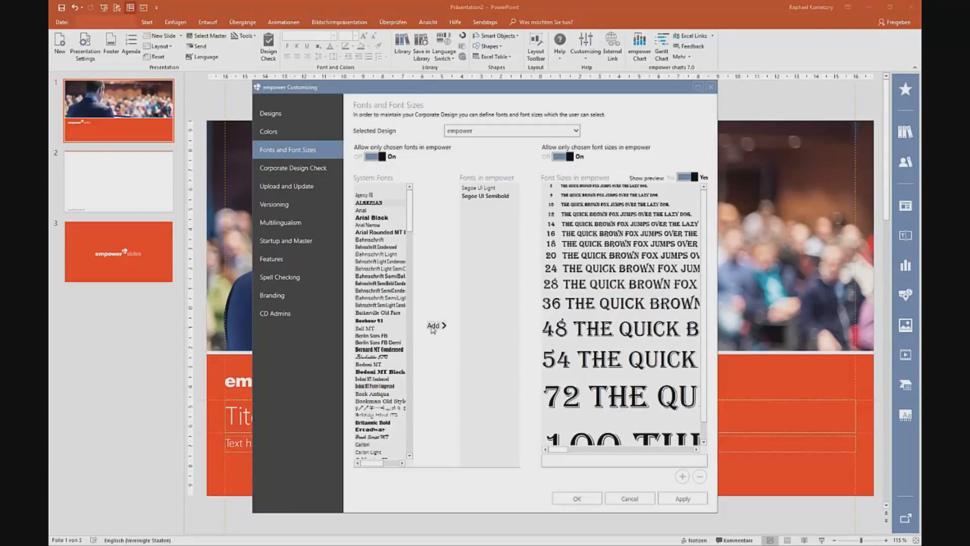
left_click(434, 325)
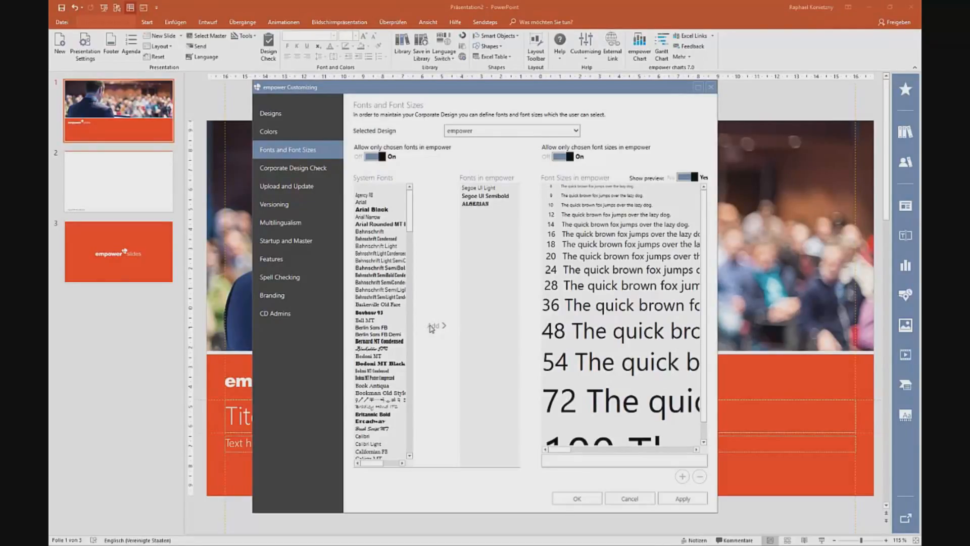
mouse_move(505, 348)
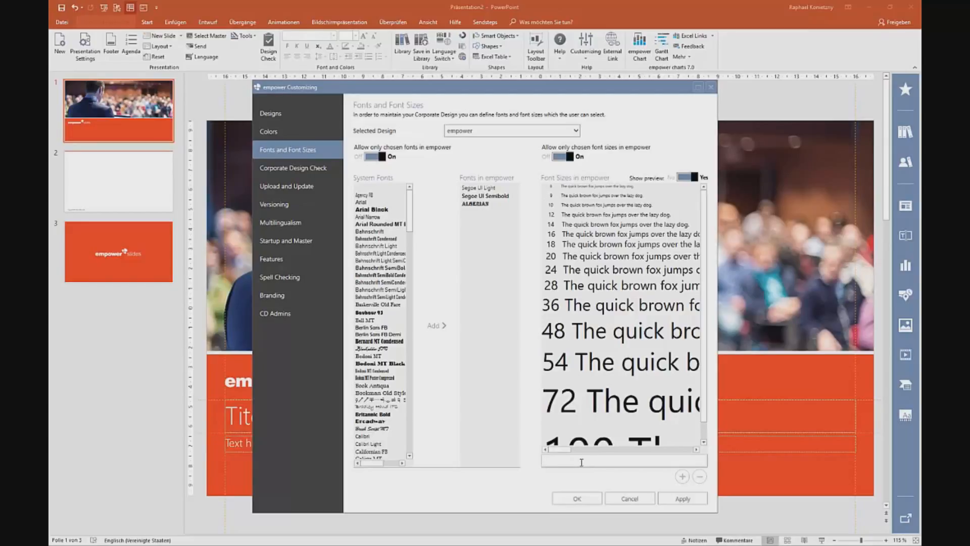
type("20")
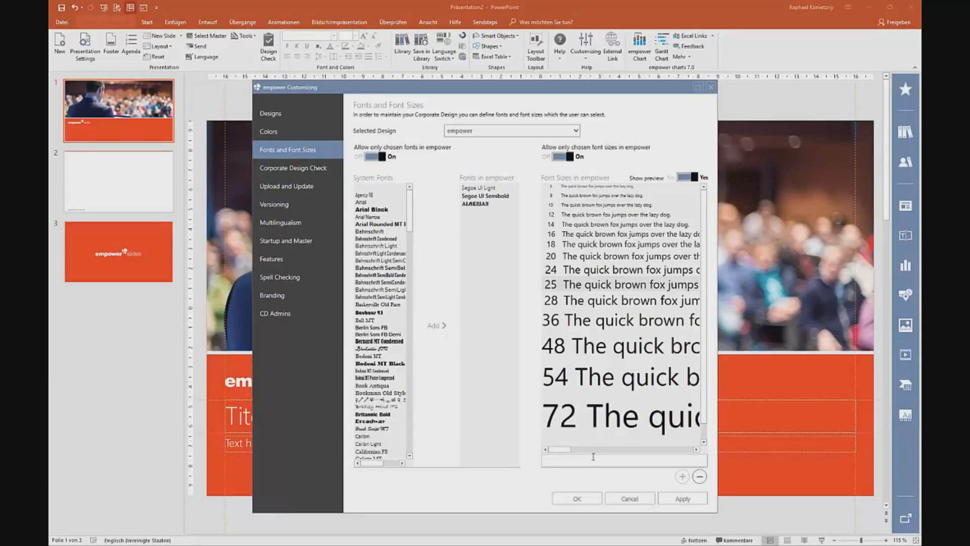
mouse_move(400, 216)
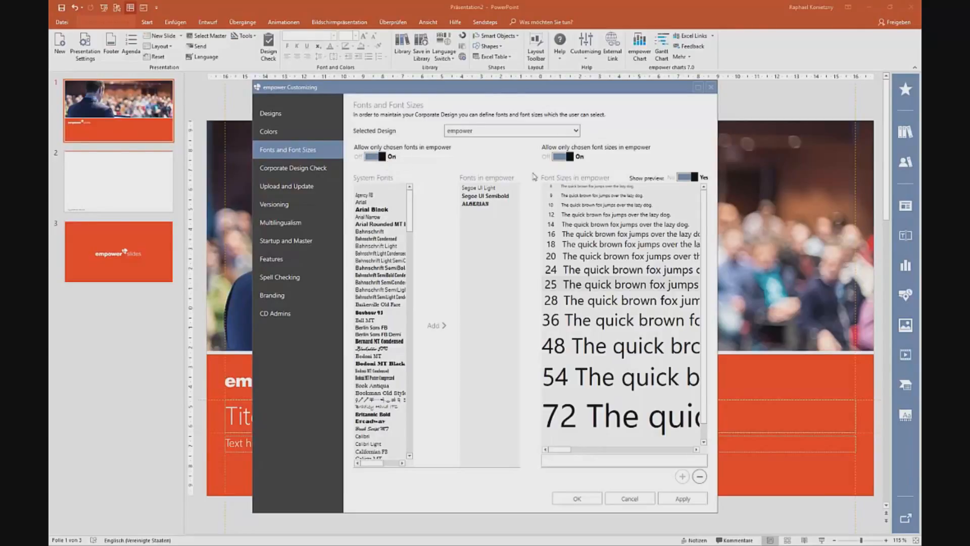
mouse_move(311, 176)
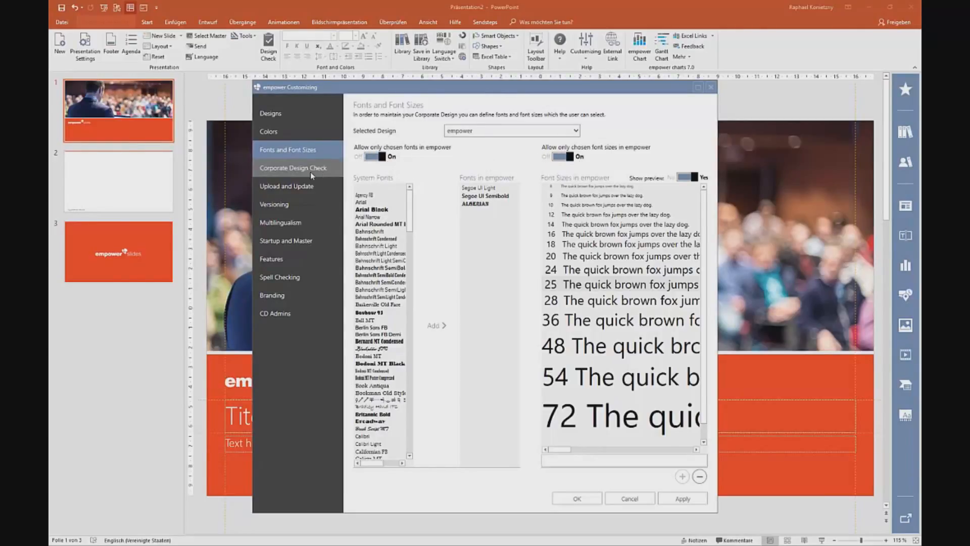
Switch the Corporate Design Check's Selected Design to Made in Office.
left_click(292, 168)
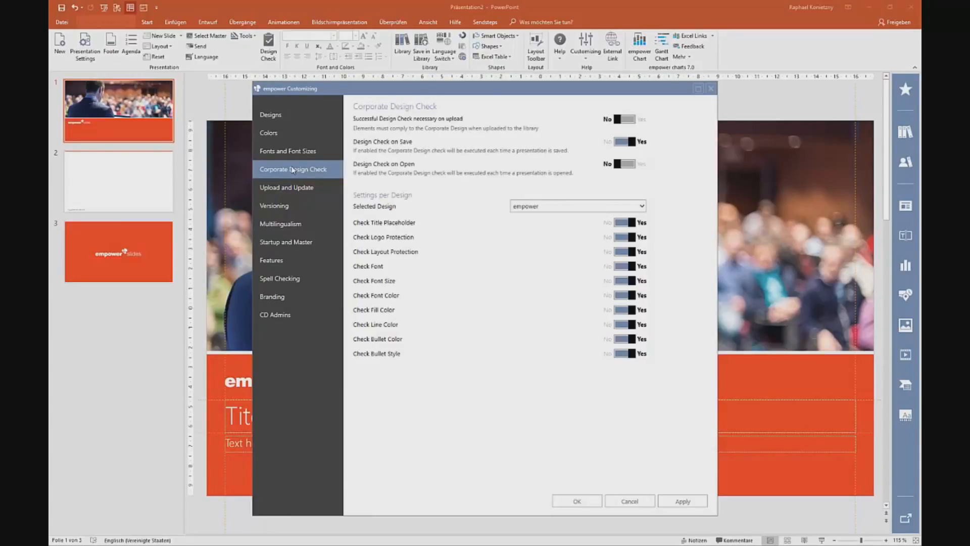
mouse_move(318, 173)
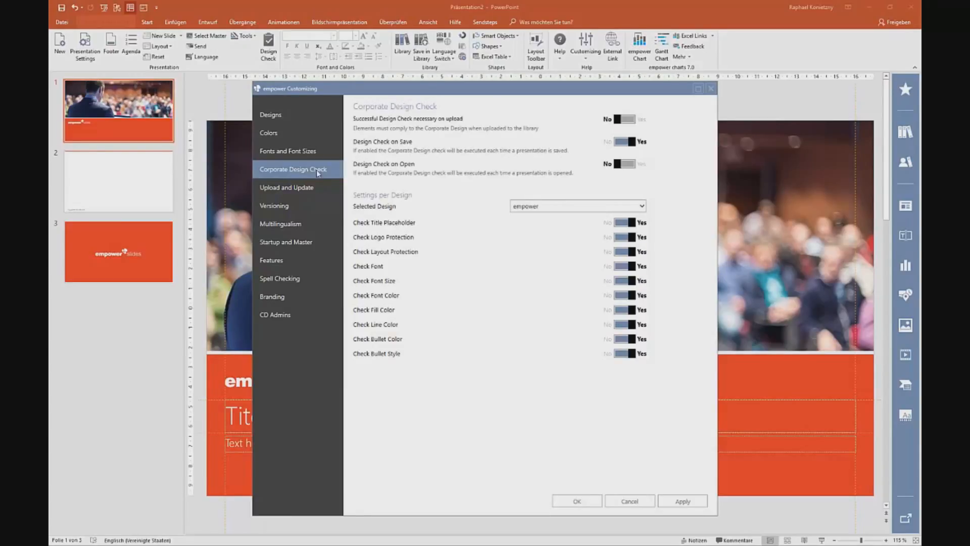
mouse_move(367, 188)
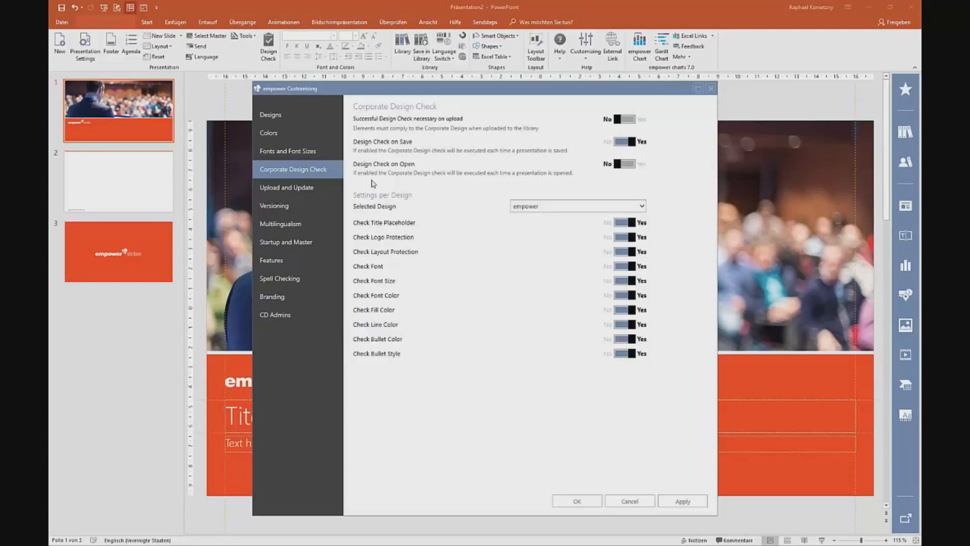
mouse_move(419, 126)
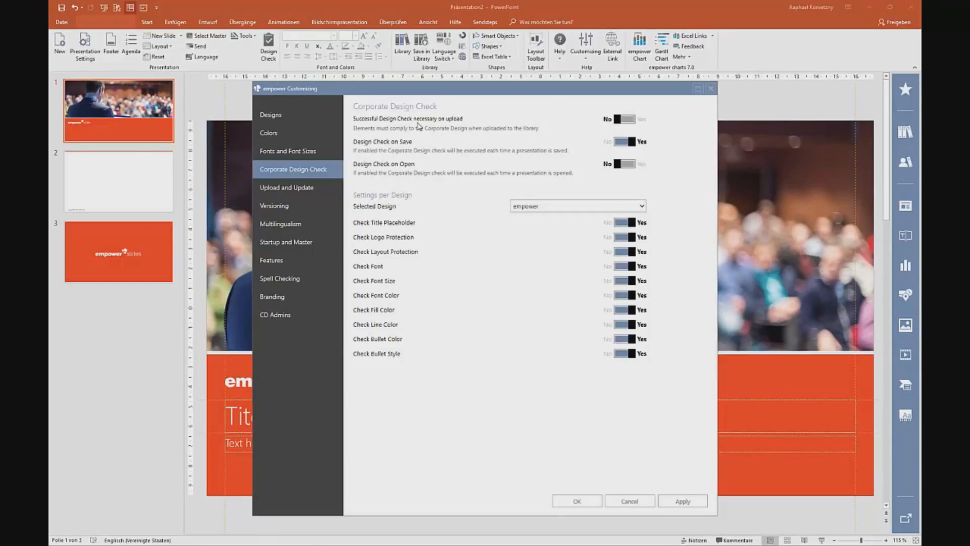
mouse_move(431, 173)
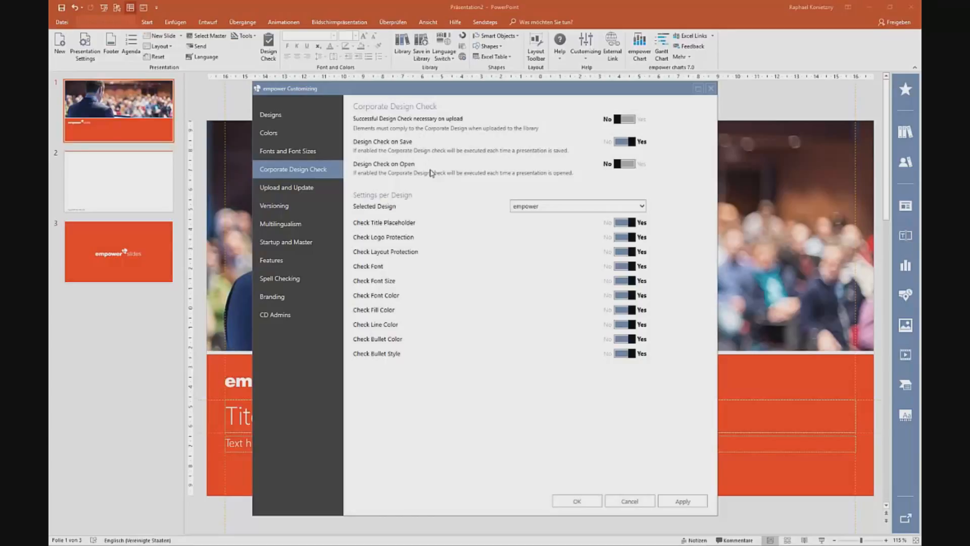
mouse_move(437, 191)
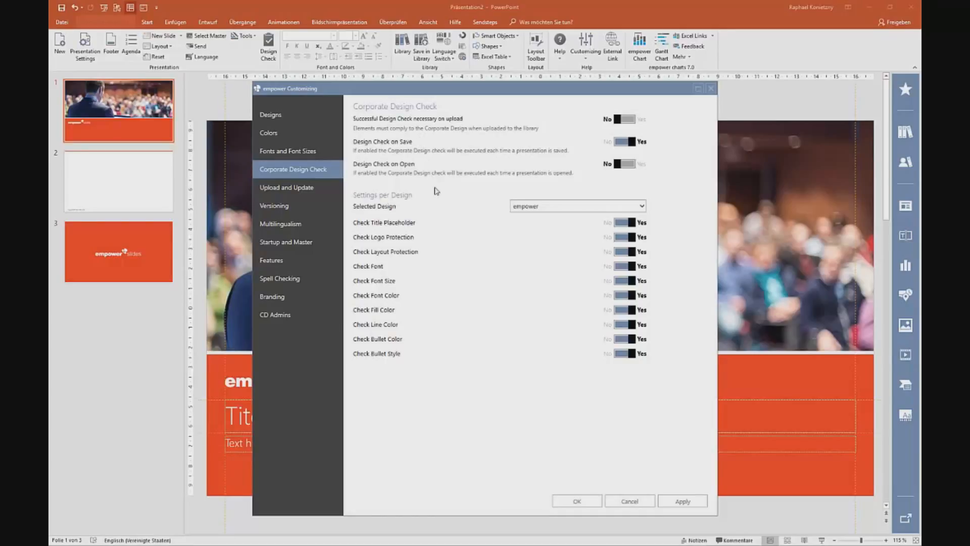
mouse_move(451, 239)
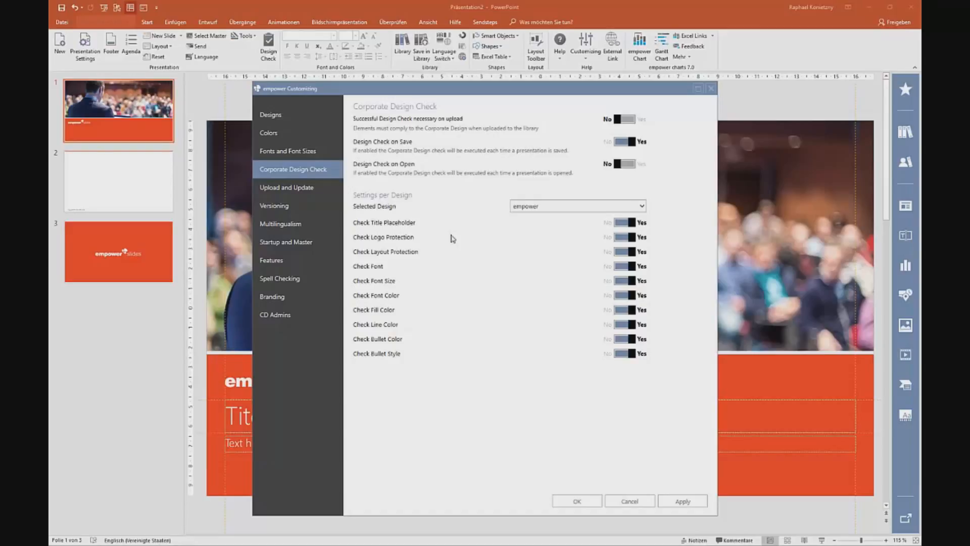
mouse_move(617, 265)
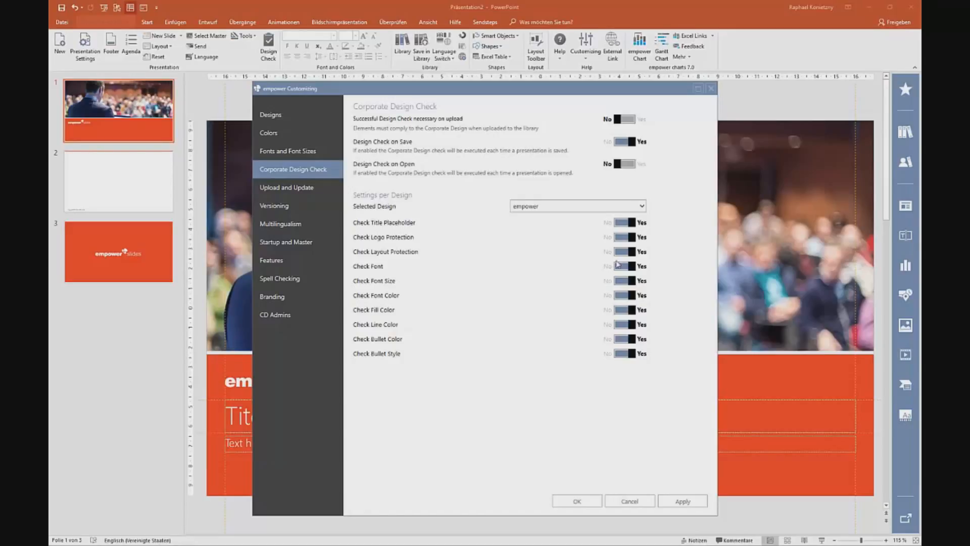
left_click(625, 252)
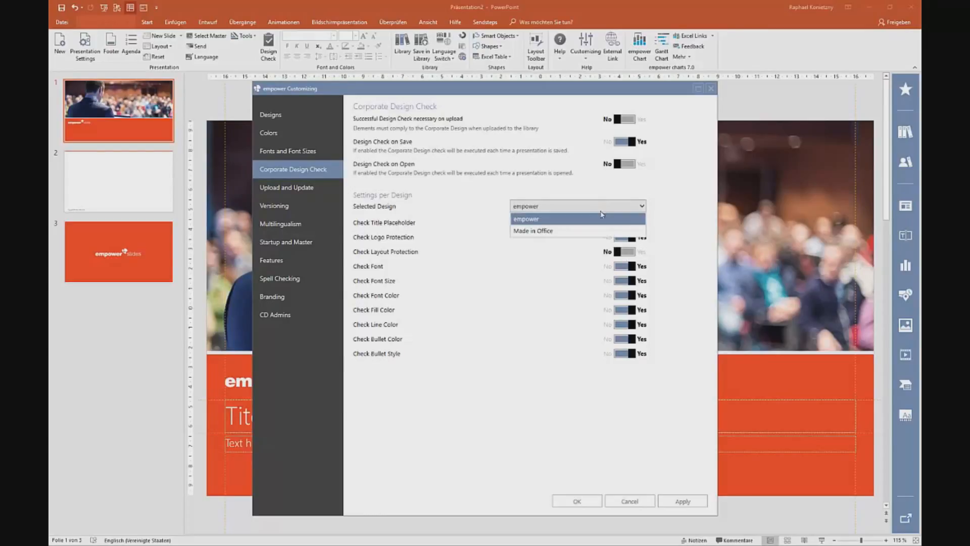
left_click(532, 231)
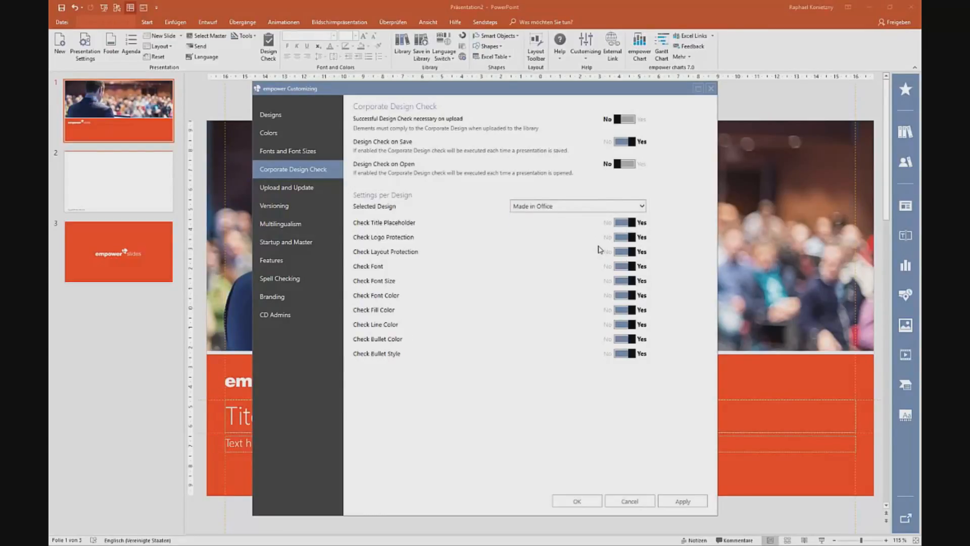
Show the Upload and Update page in empower Customizing.
left_click(287, 187)
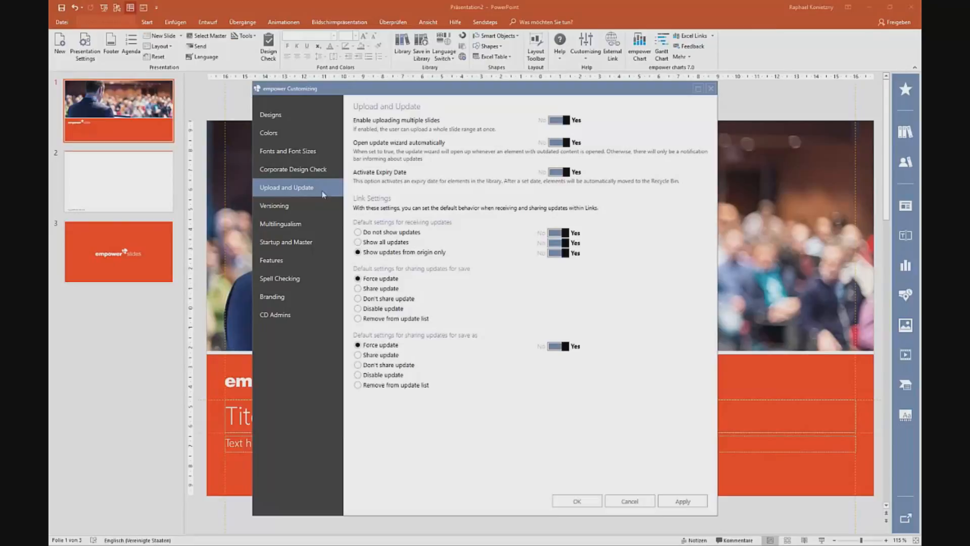
mouse_move(447, 177)
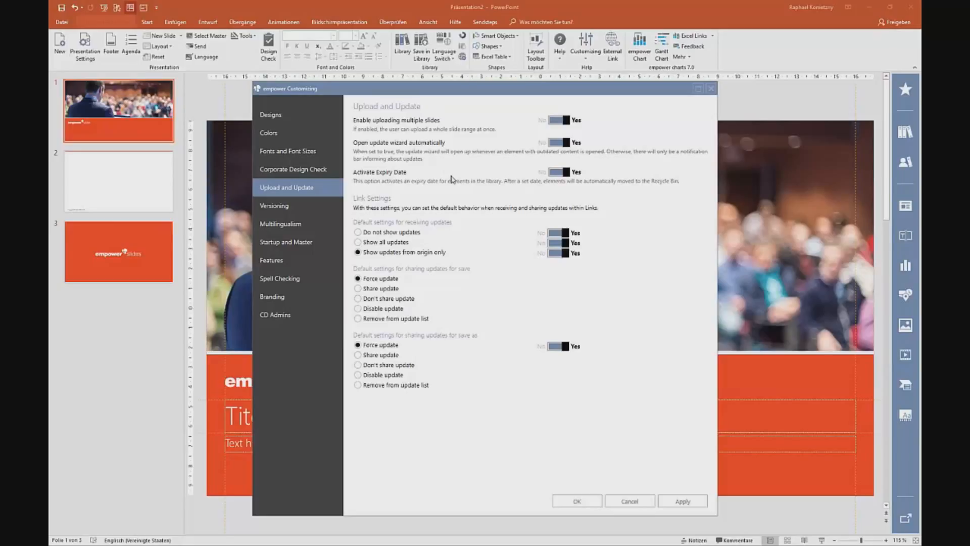
mouse_move(378, 193)
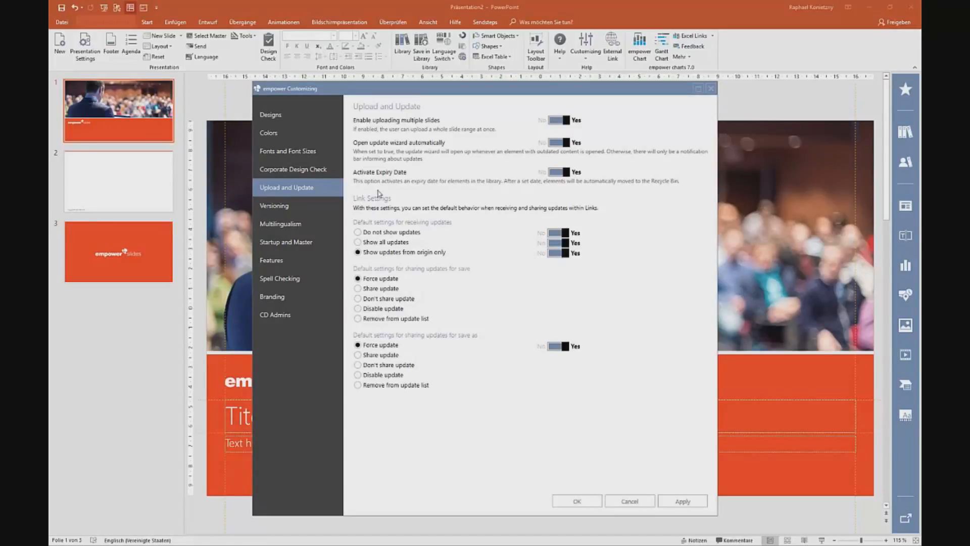
Set the company library's number of versions to keep to 11.
left_click(274, 205)
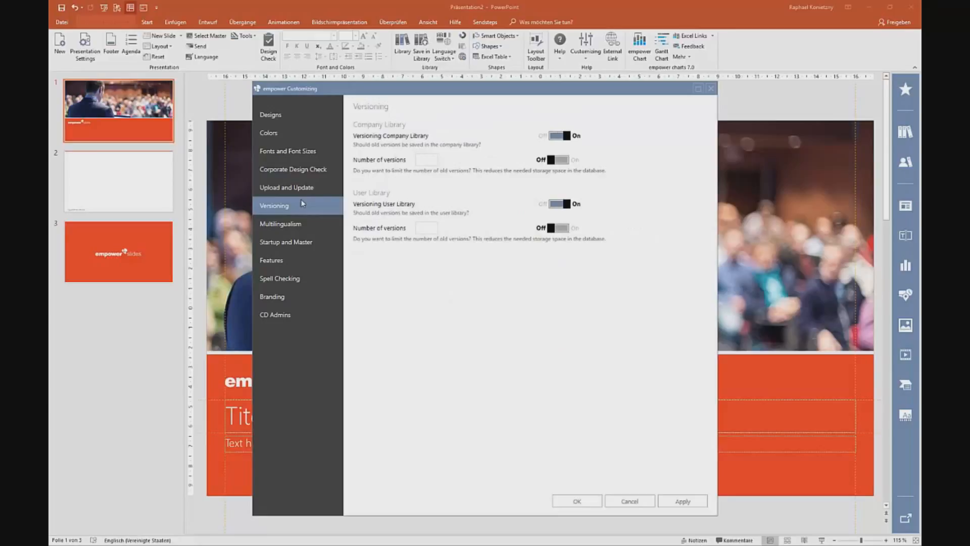
mouse_move(359, 207)
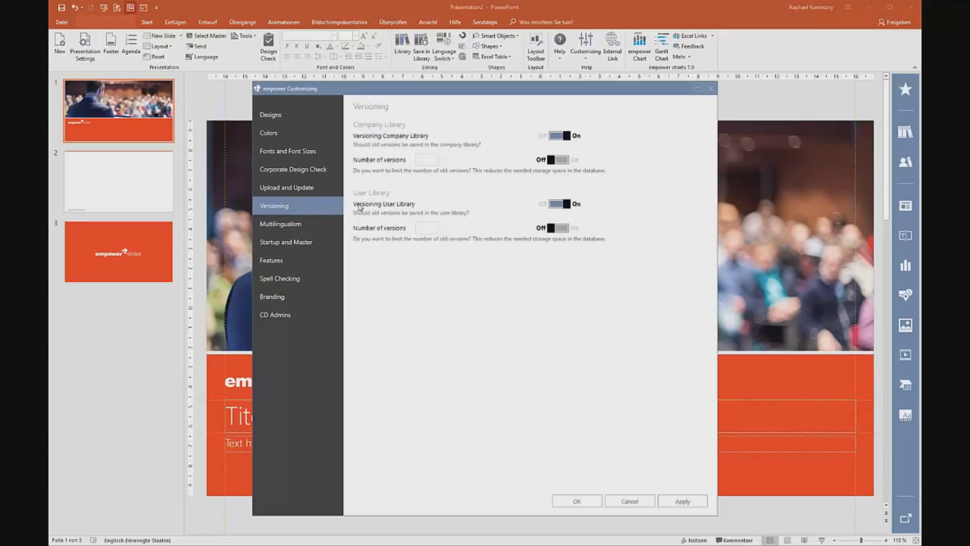
mouse_move(428, 160)
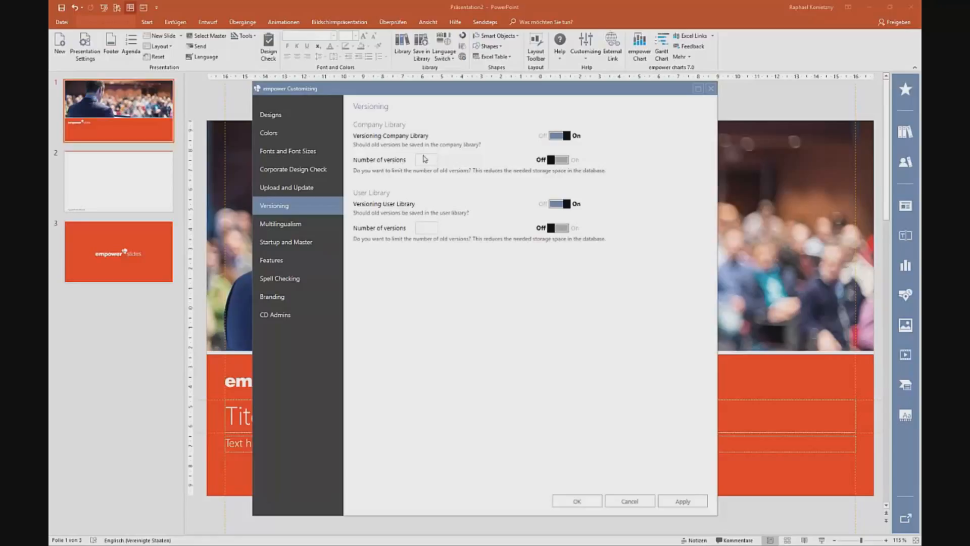
left_click(556, 159)
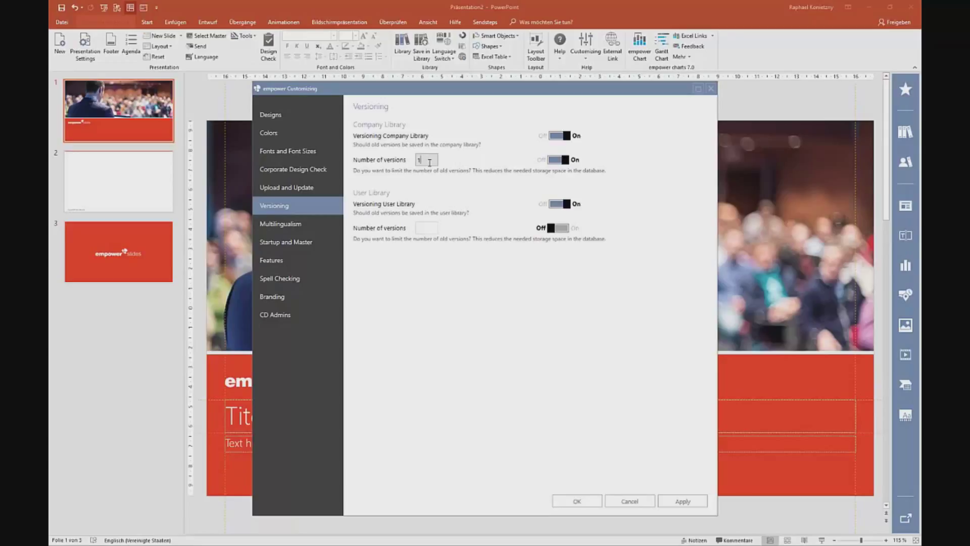
type("1")
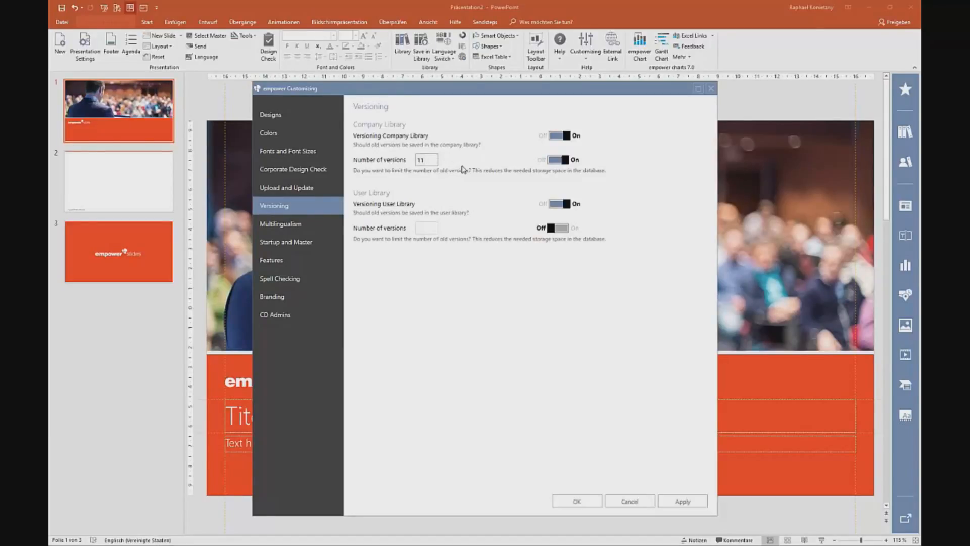
mouse_move(452, 172)
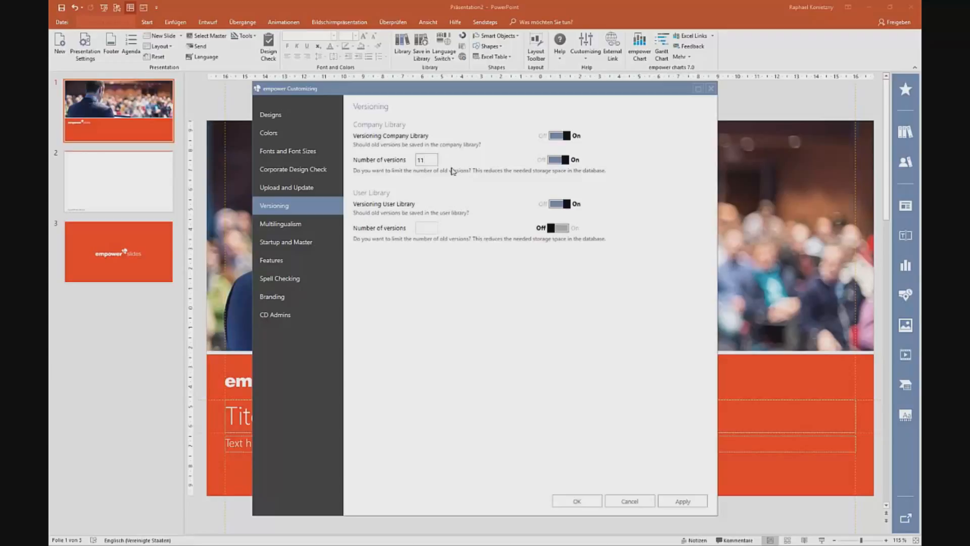
Add Arabisch from Available Languages to the multilingual selected languages.
left_click(280, 223)
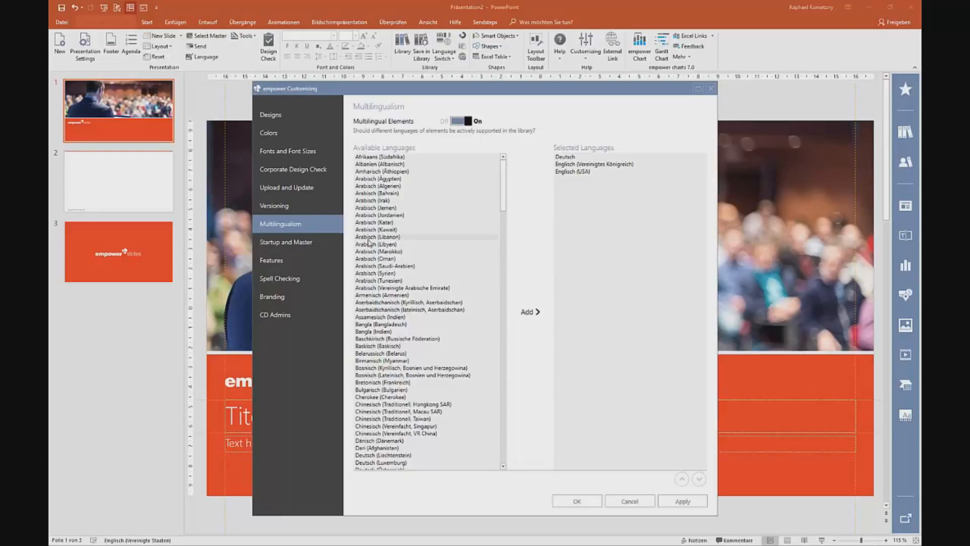
left_click(529, 312)
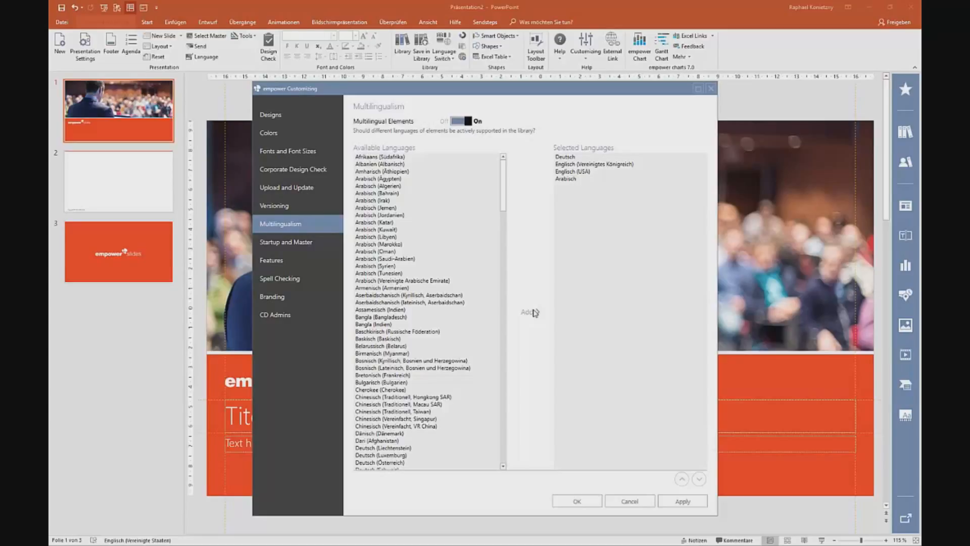
mouse_move(547, 330)
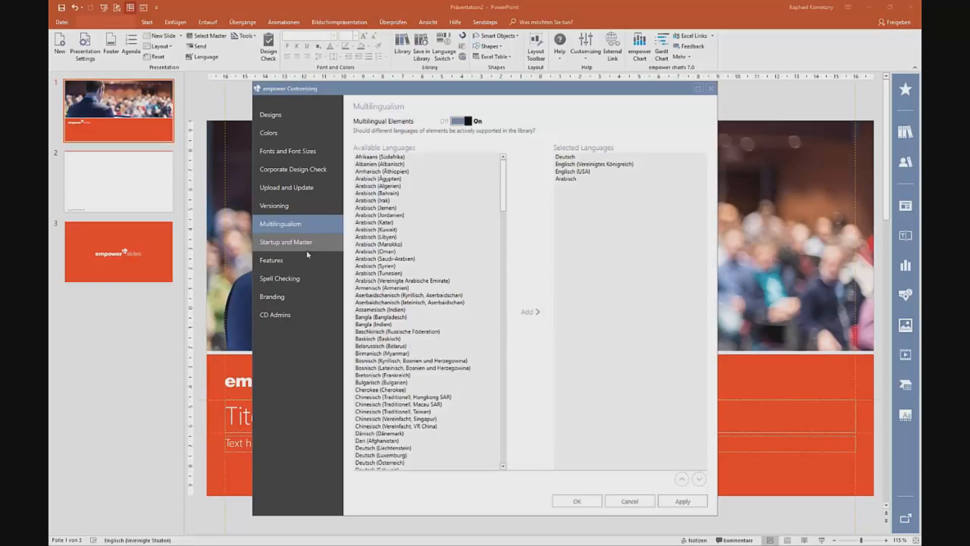
Show the Startup and Master page in empower Customizing.
left_click(285, 242)
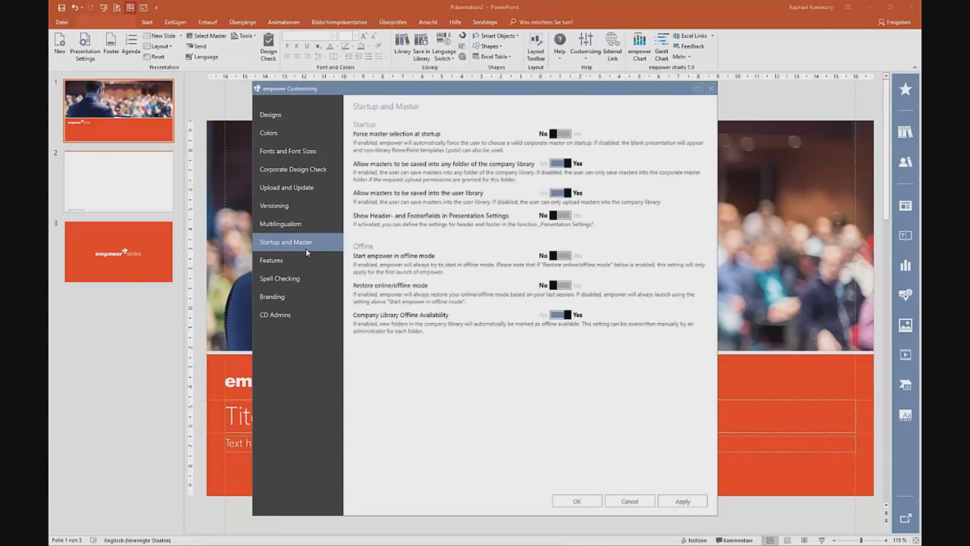
mouse_move(427, 152)
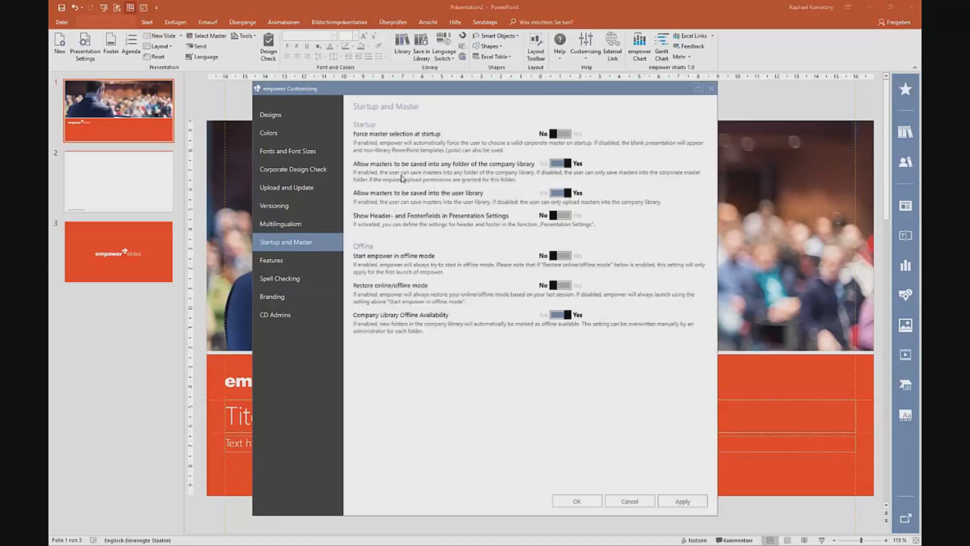
mouse_move(446, 302)
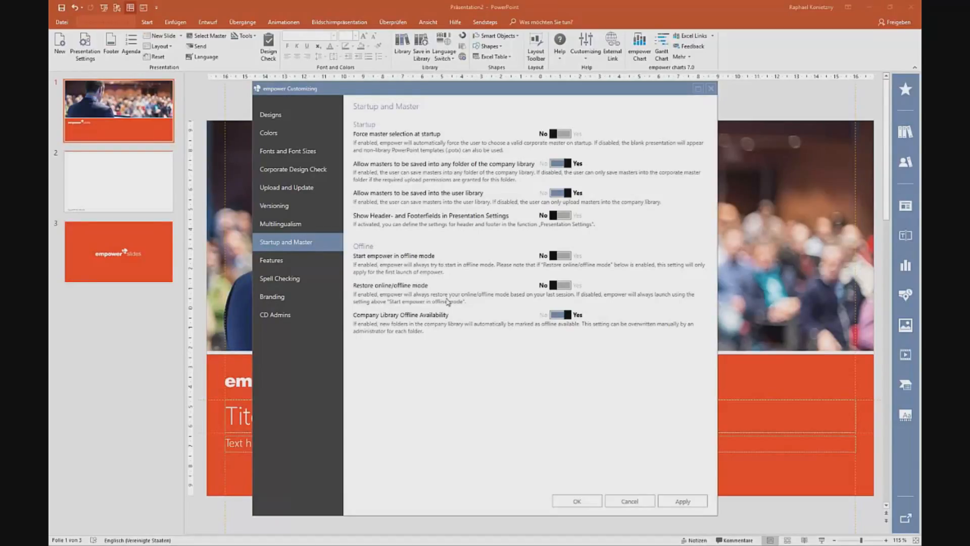
mouse_move(460, 314)
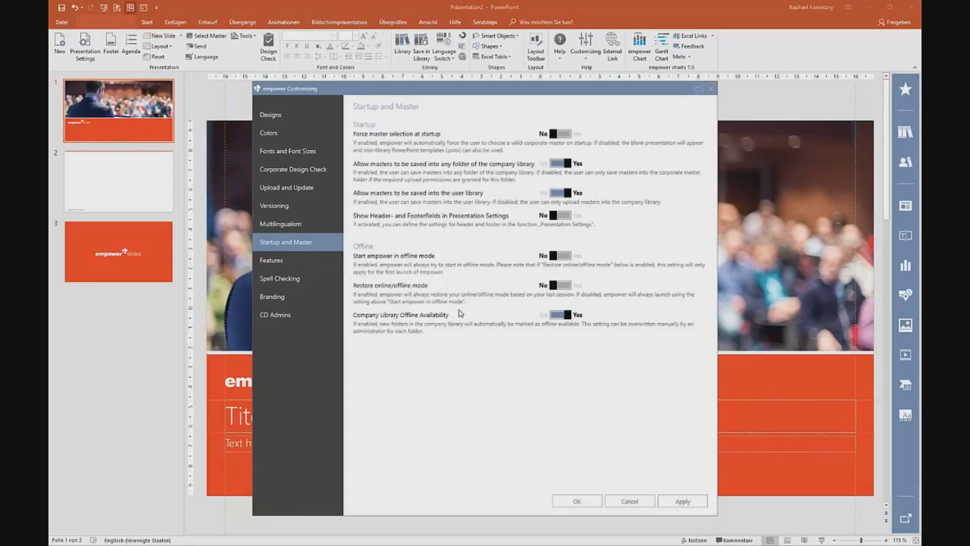
mouse_move(458, 327)
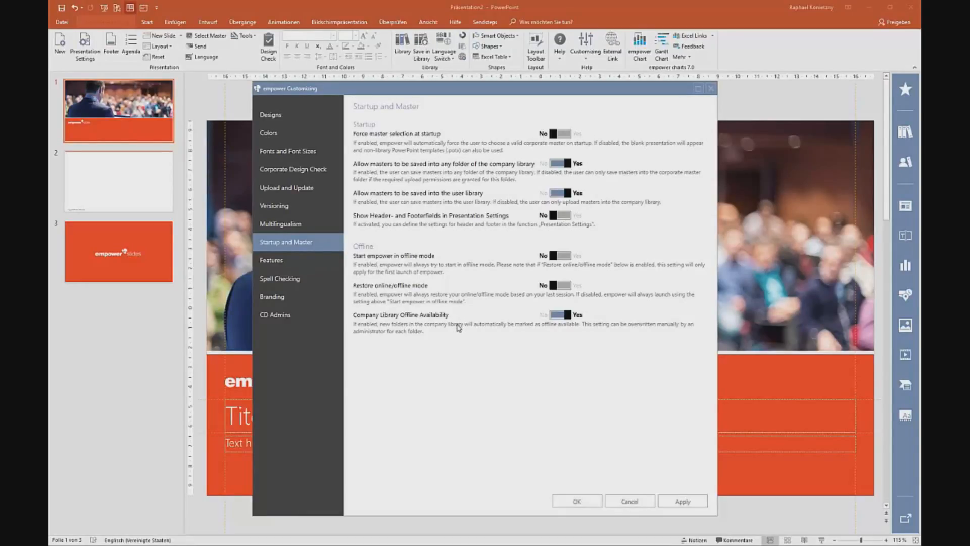
Deactivate the Text Elements template feature and check the Chart placeholder options.
left_click(270, 259)
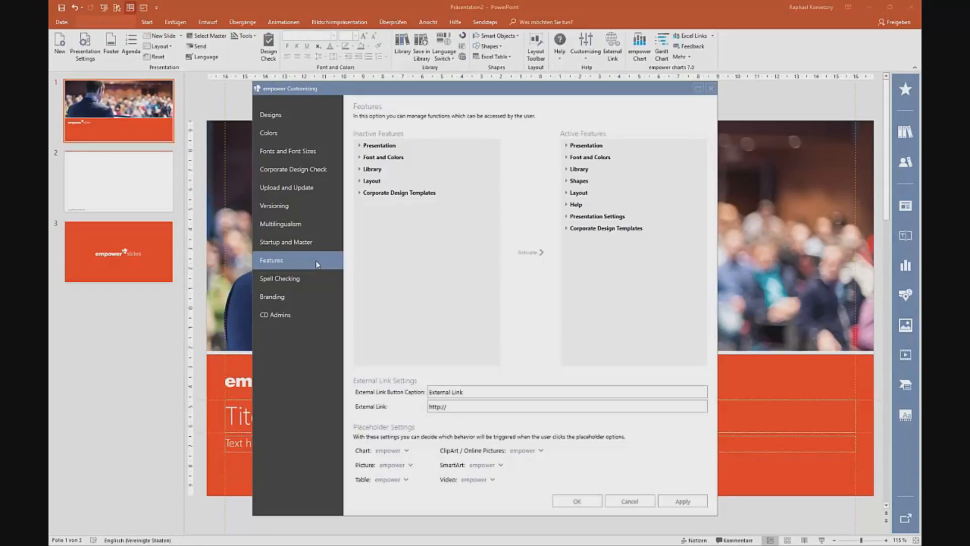
mouse_move(372, 259)
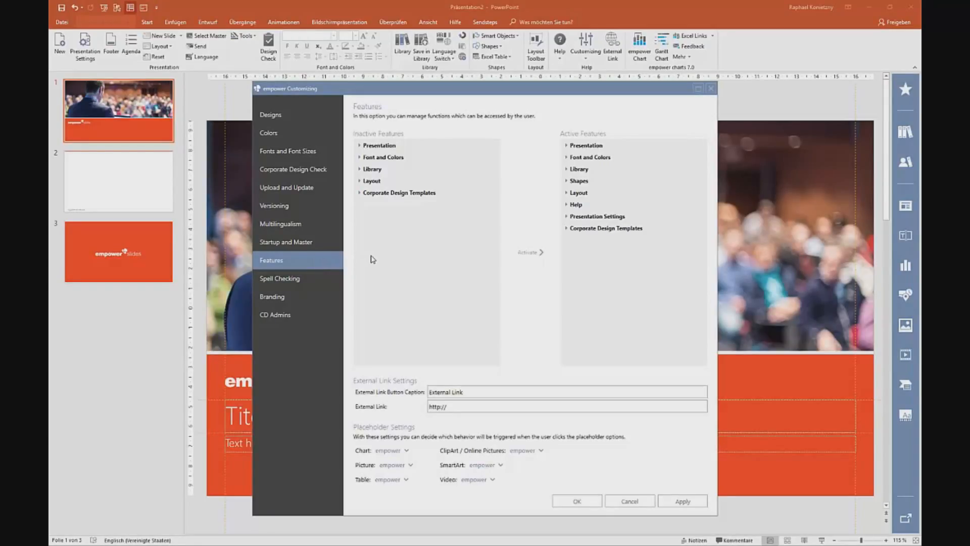
mouse_move(373, 208)
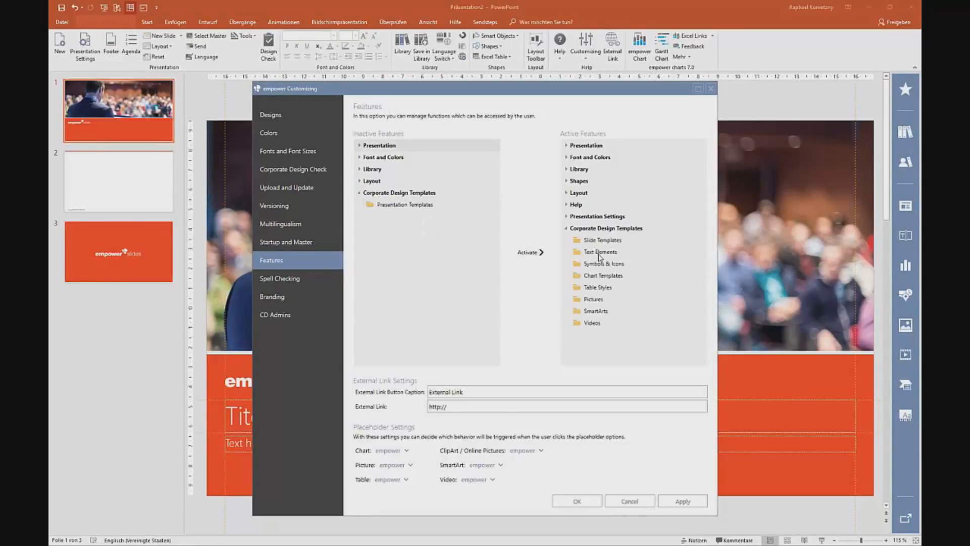
left_click(600, 251)
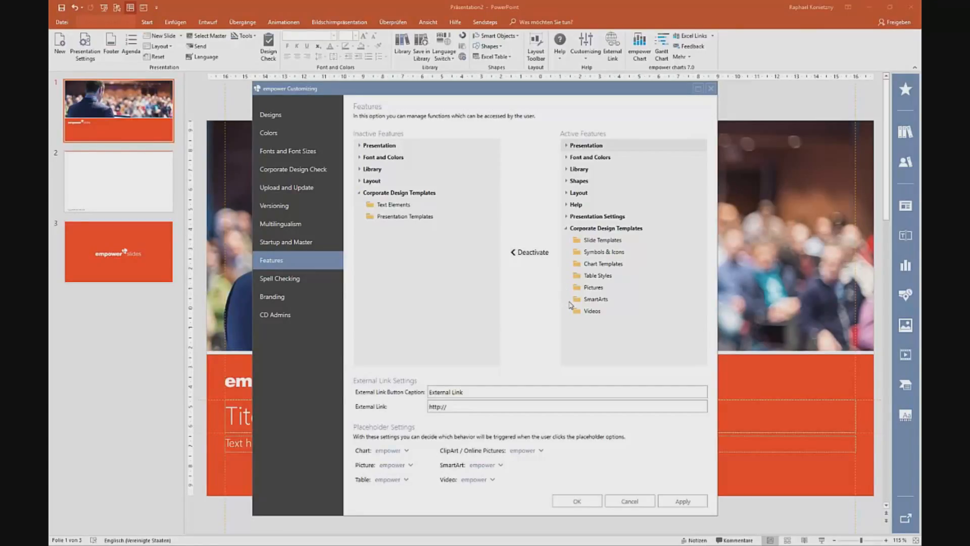
mouse_move(583, 328)
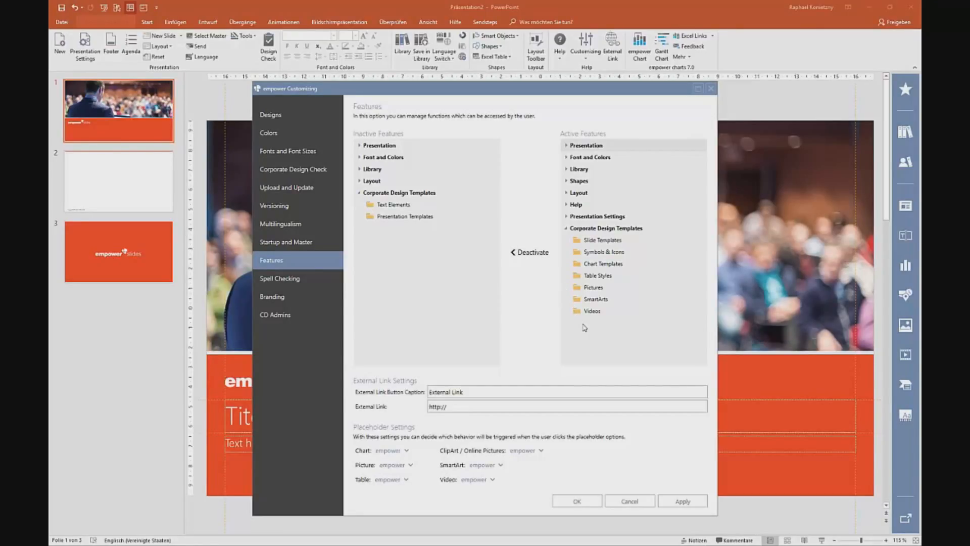
mouse_move(581, 334)
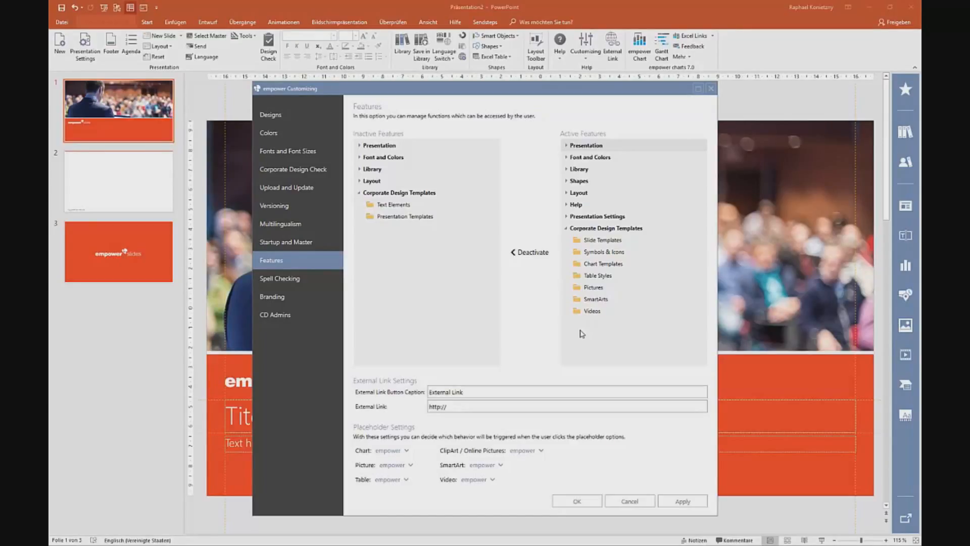
mouse_move(484, 449)
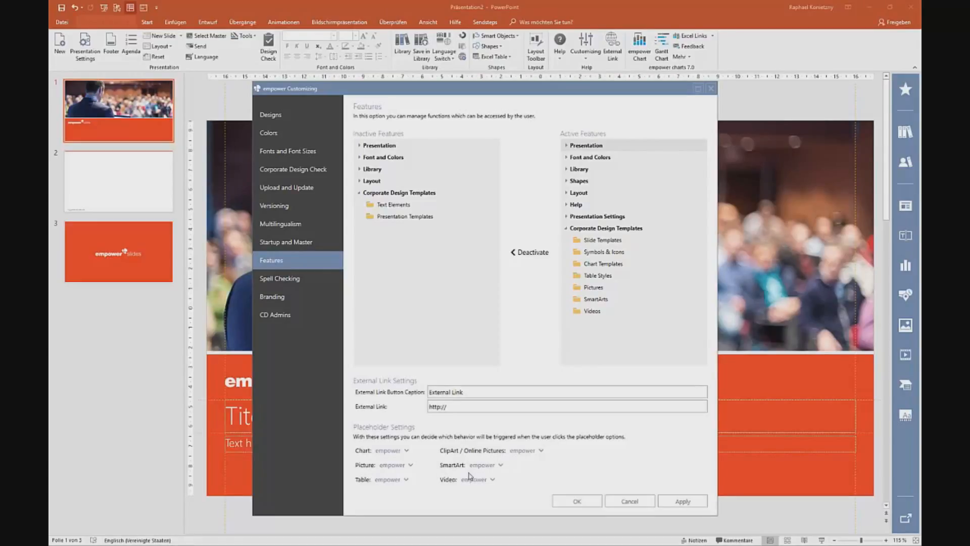
left_click(408, 450)
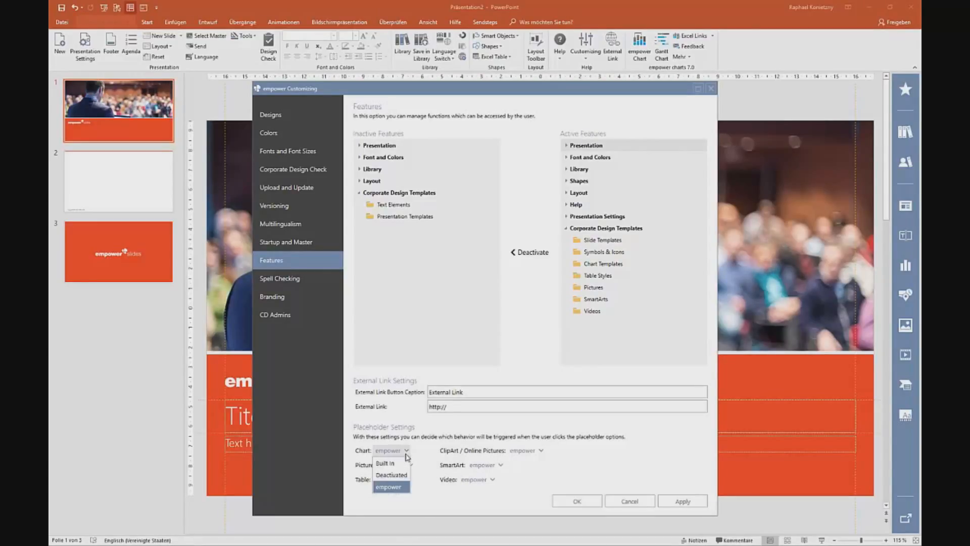
mouse_move(403, 465)
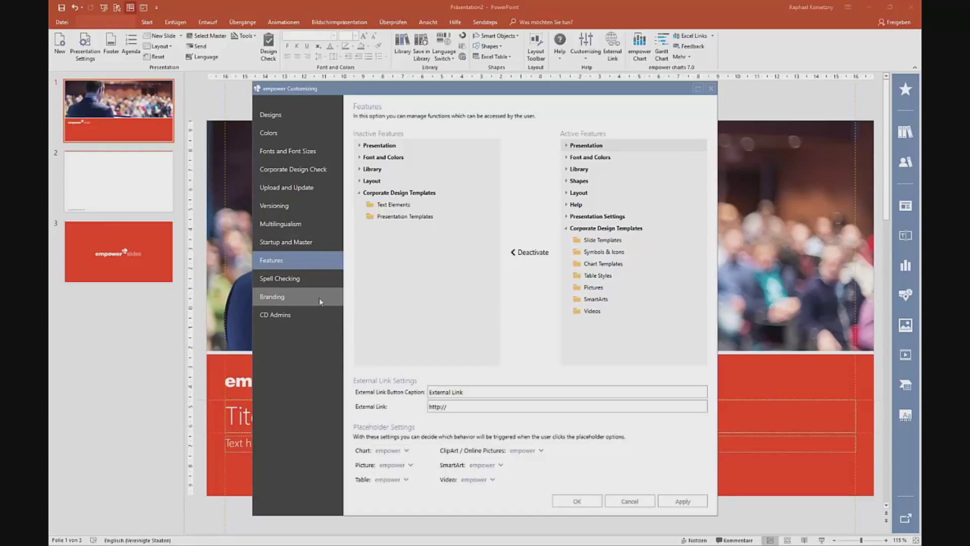
Add Arabisch (Vereinigte Arabische Emirate) to the selected spell-check languages.
left_click(279, 278)
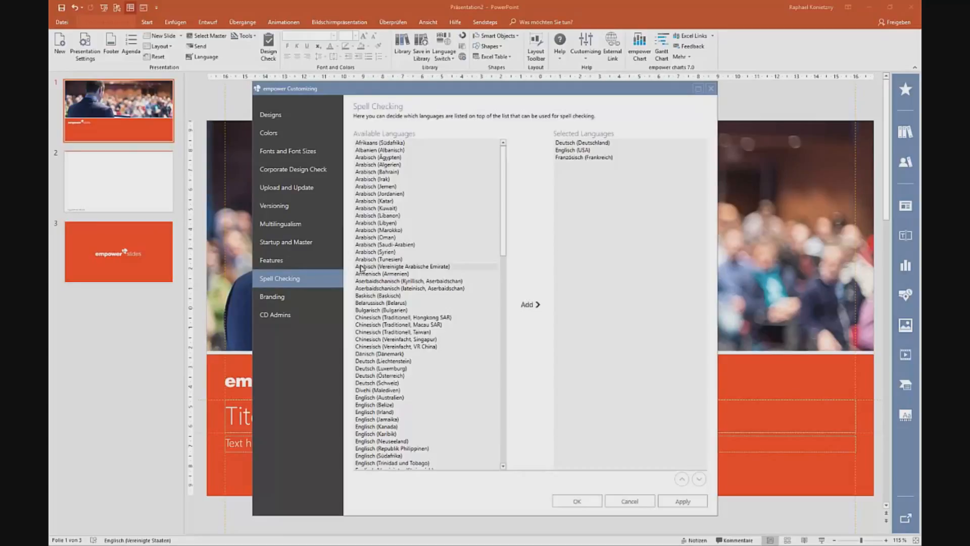
left_click(529, 304)
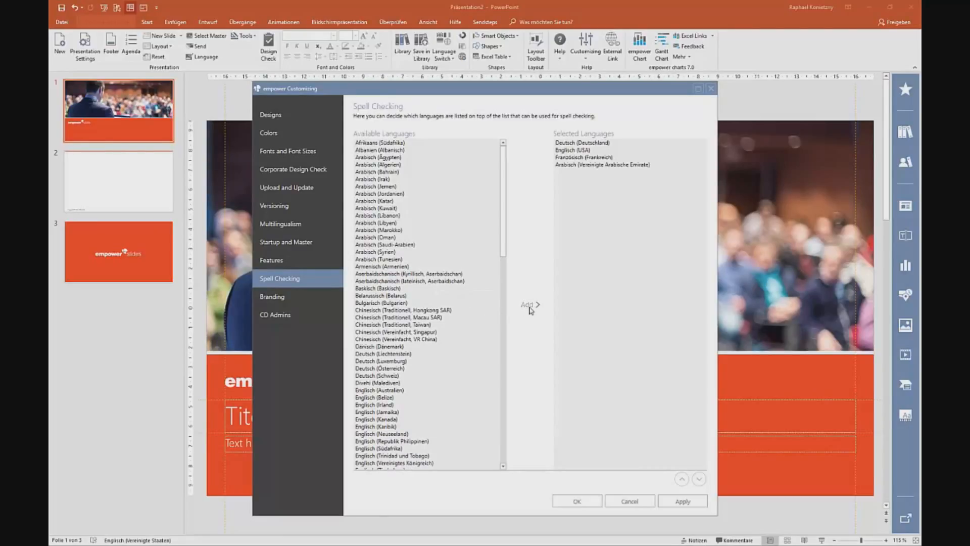
mouse_move(204, 66)
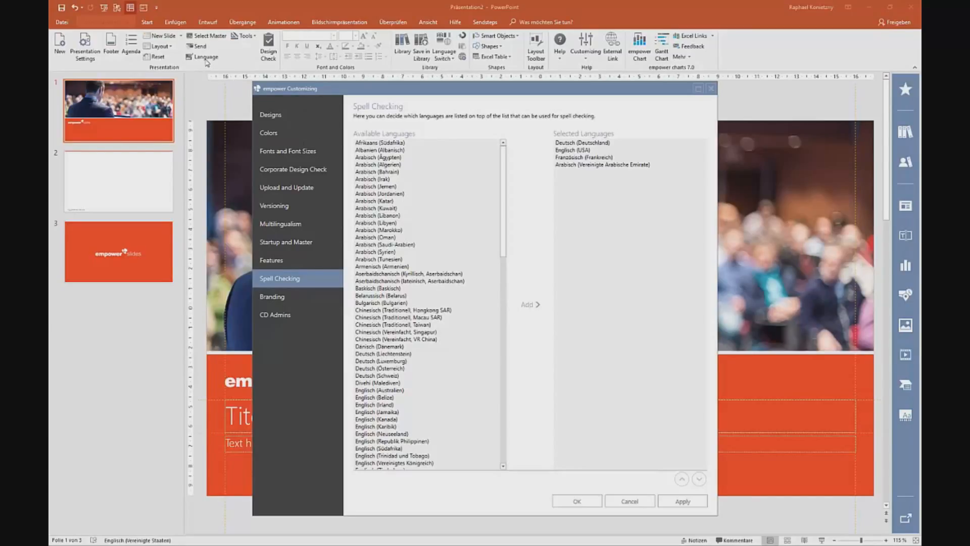
mouse_move(278, 296)
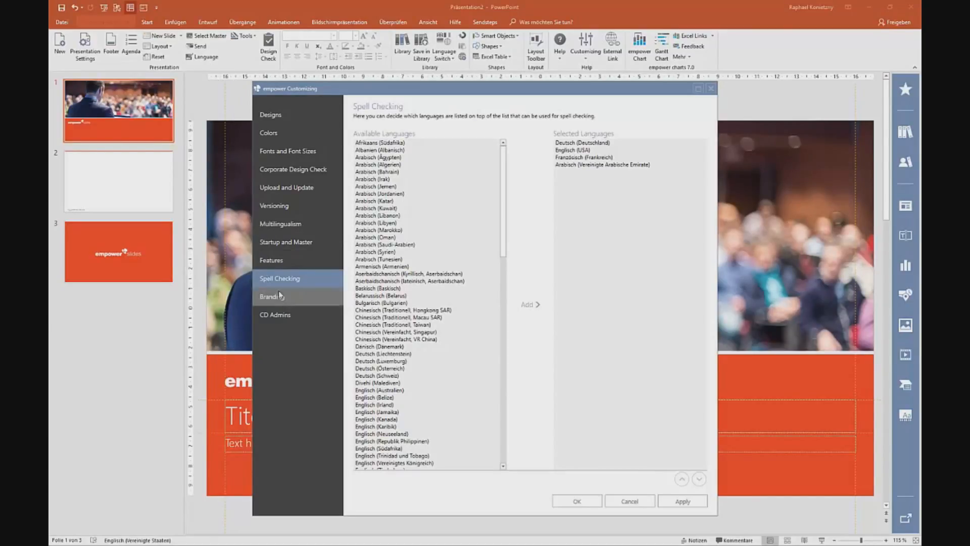
Set the branding colour to RGB 20, 10, 200.
left_click(270, 297)
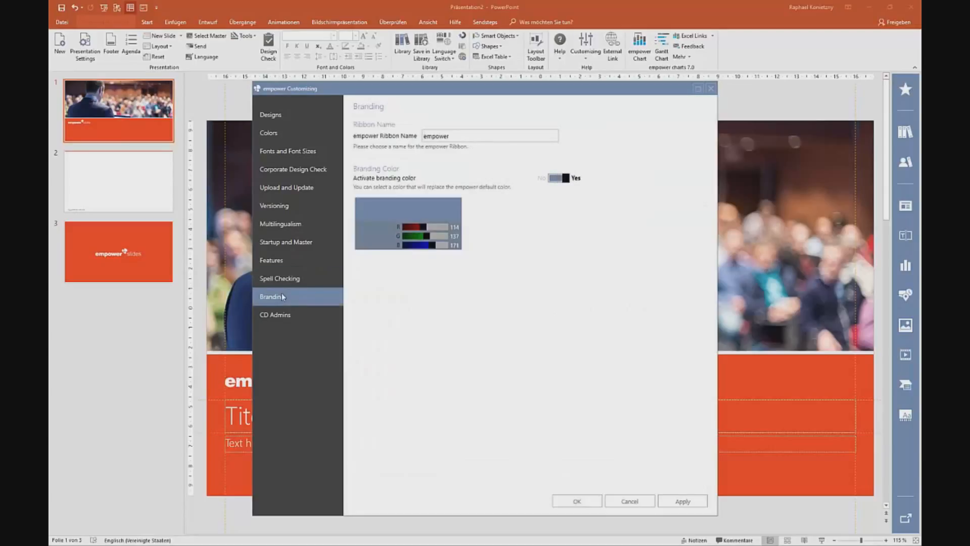
left_click(425, 135)
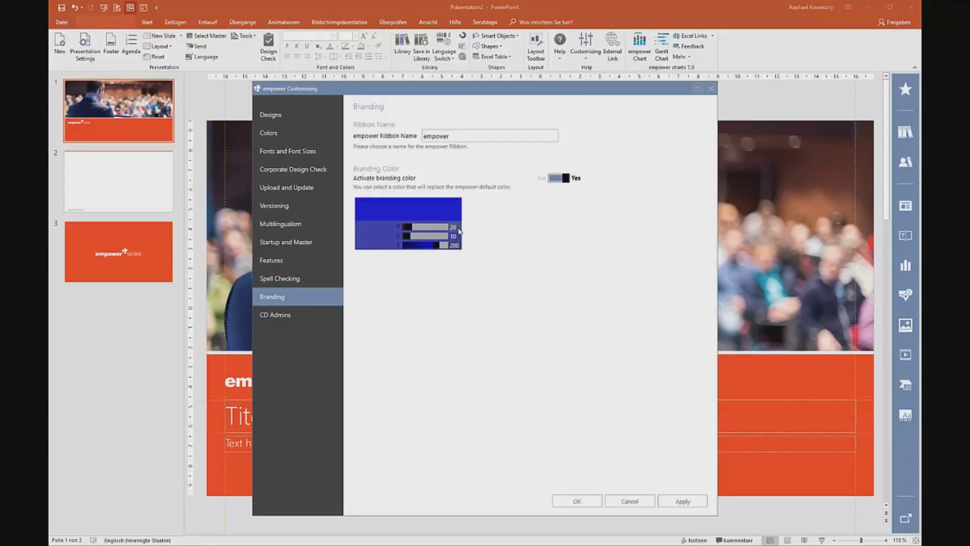
left_click(275, 315)
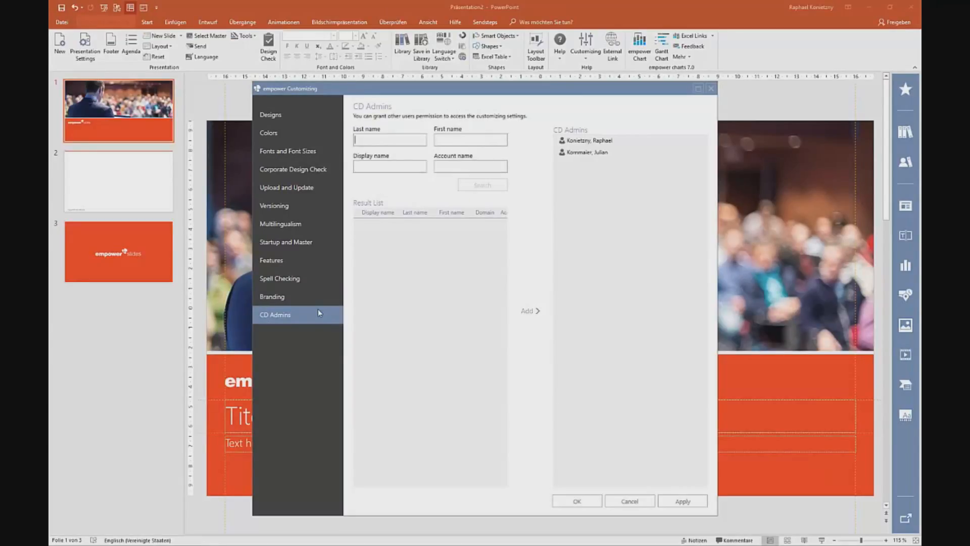
mouse_move(417, 320)
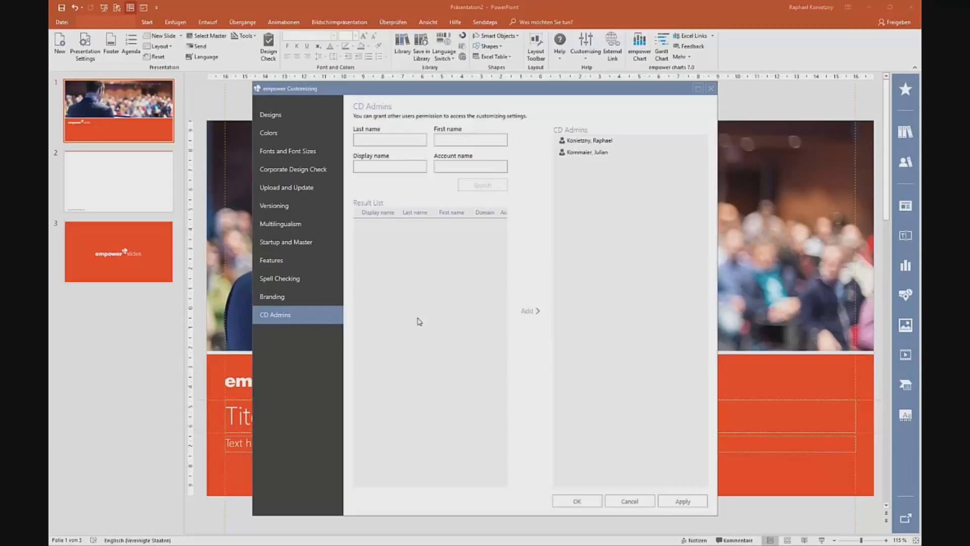
mouse_move(430, 327)
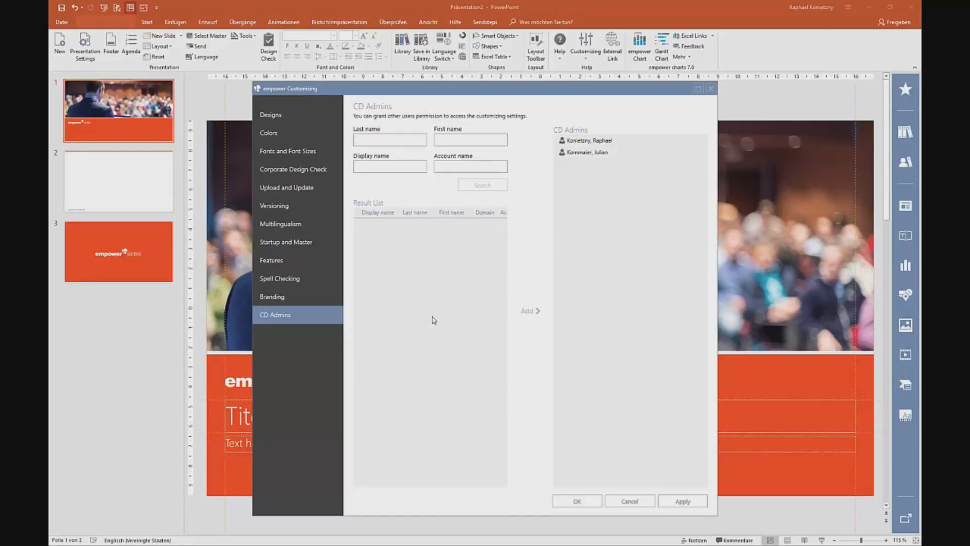
left_click(389, 139)
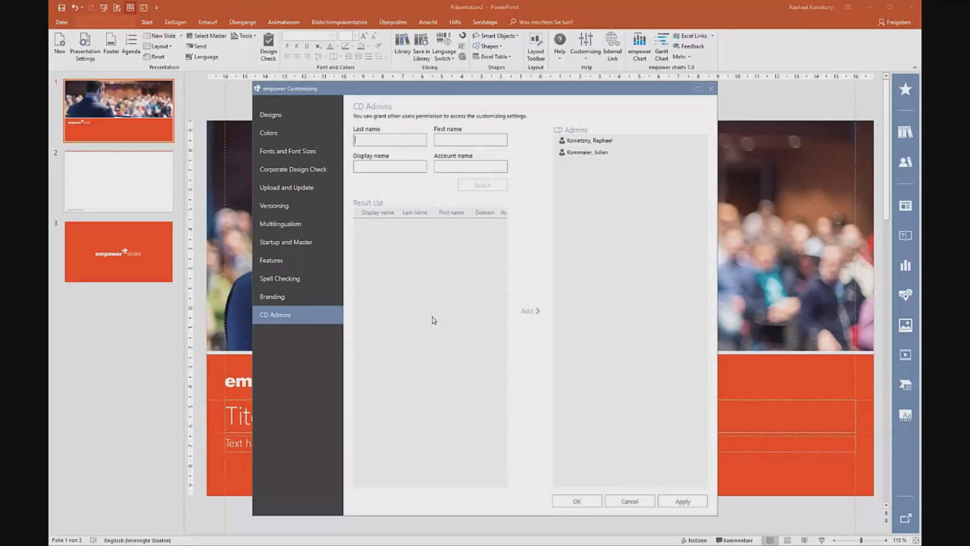
mouse_move(405, 190)
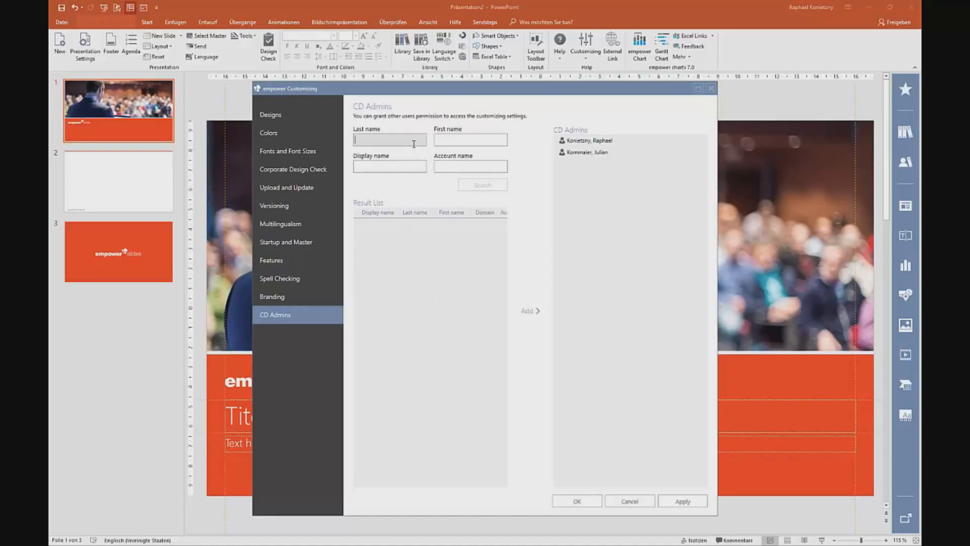
type("Kuhnert")
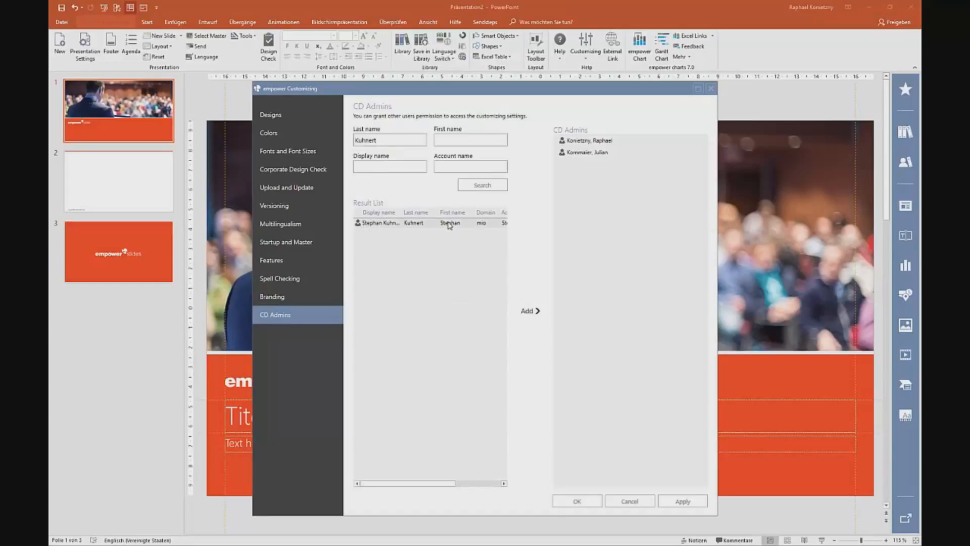
mouse_move(550, 206)
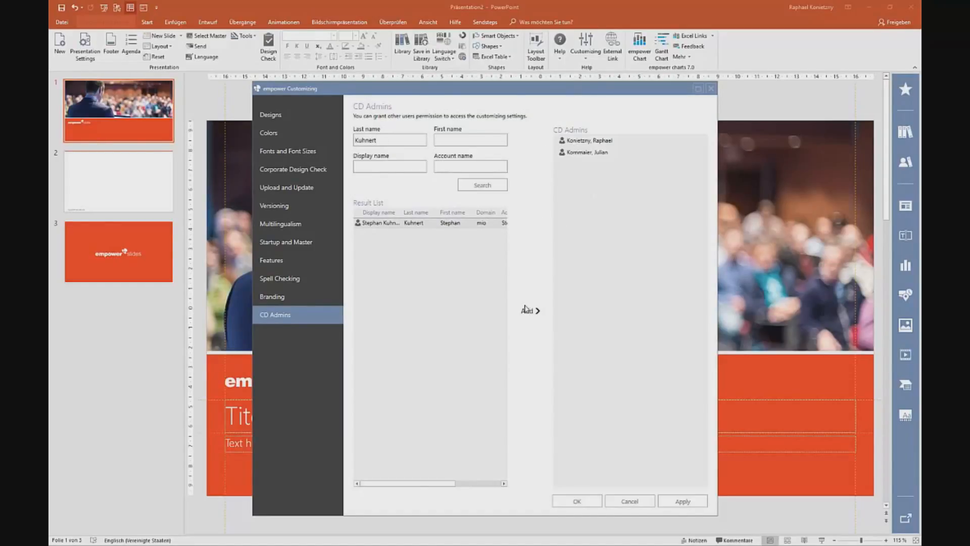
left_click(529, 310)
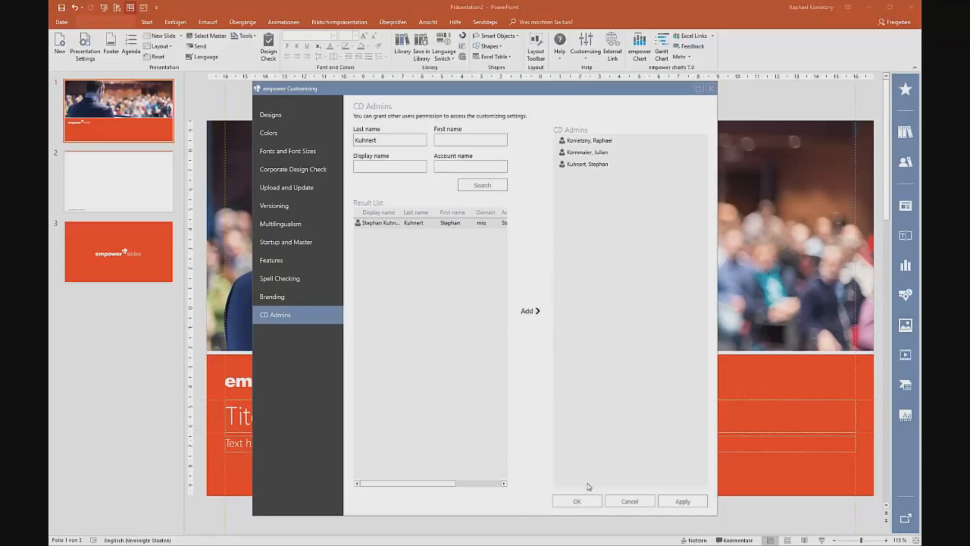